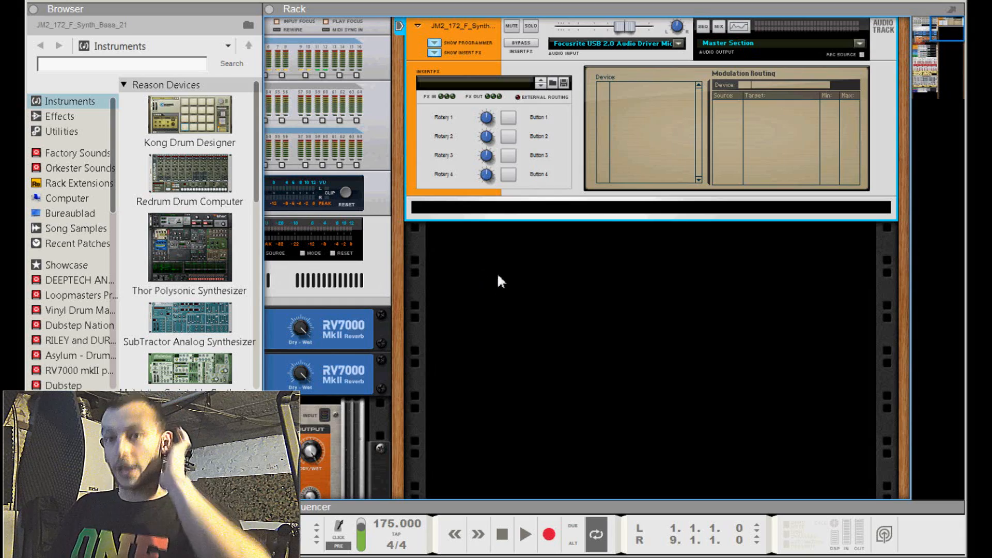
{"action": "mouse_move", "coordinate": [606, 225]}
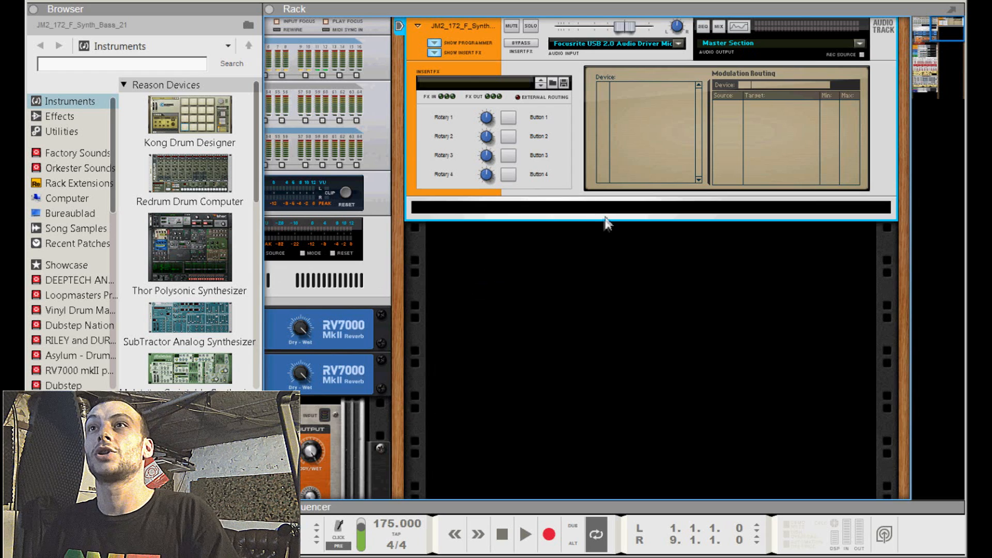
{"action": "mouse_move", "coordinate": [340, 361]}
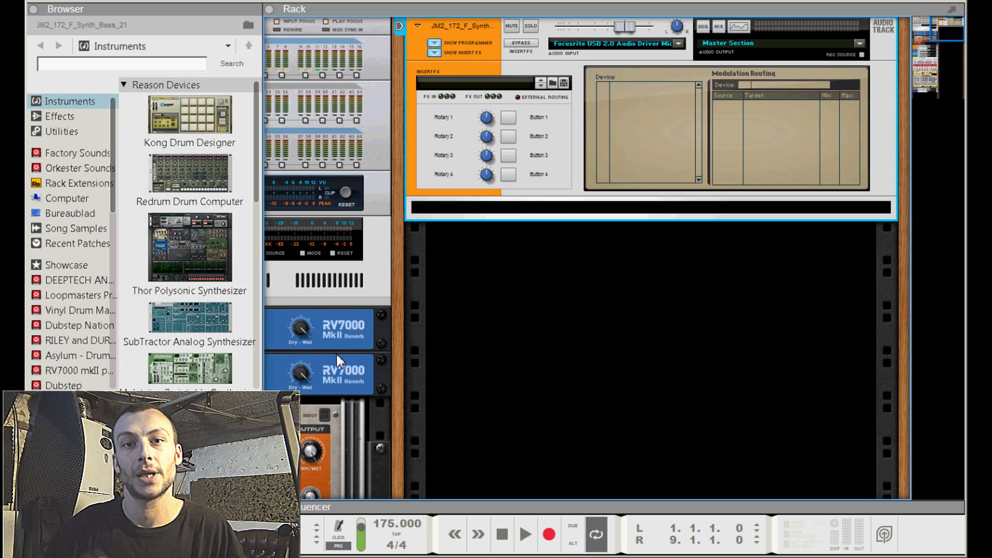
{"action": "mouse_move", "coordinate": [247, 330]}
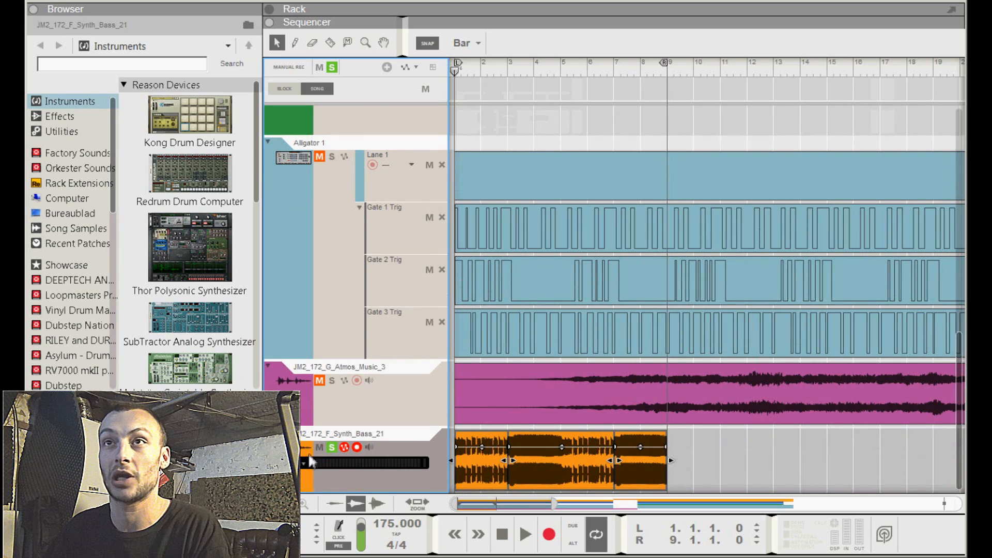
{"action": "mouse_move", "coordinate": [624, 412]}
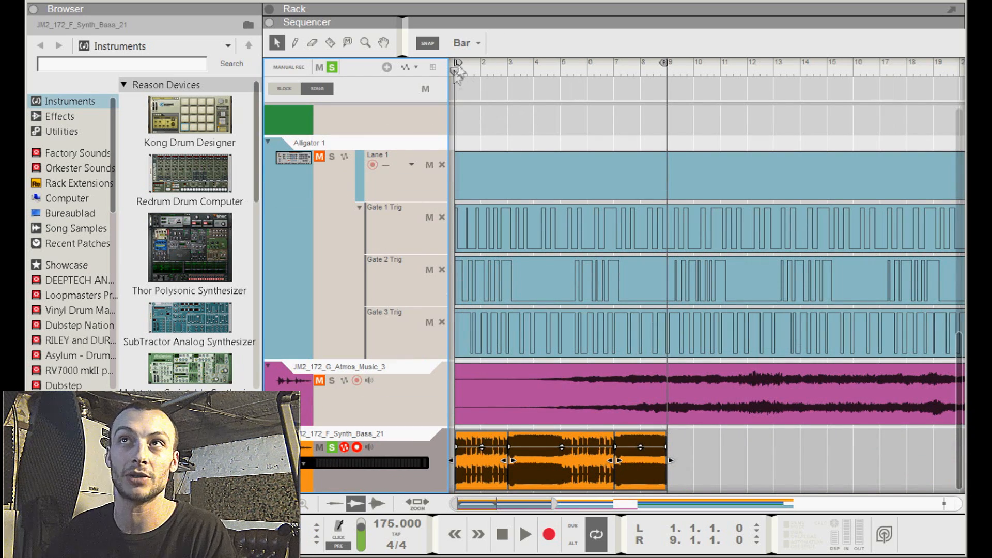
{"action": "mouse_move", "coordinate": [453, 108]}
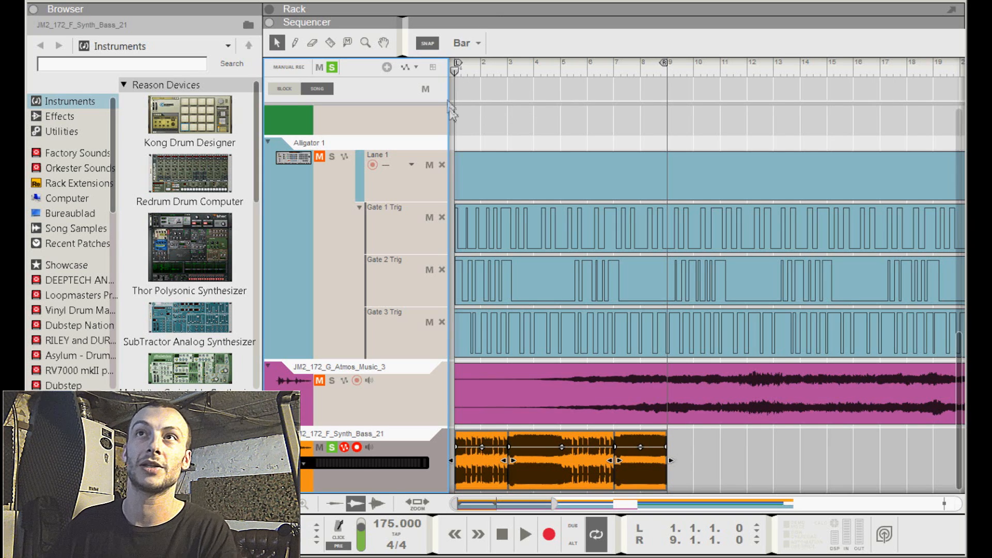
- Switch to the Sequencer view showing the Alligator gate, atmos music and synth bass tracks
{"action": "left_click", "coordinate": [525, 534]}
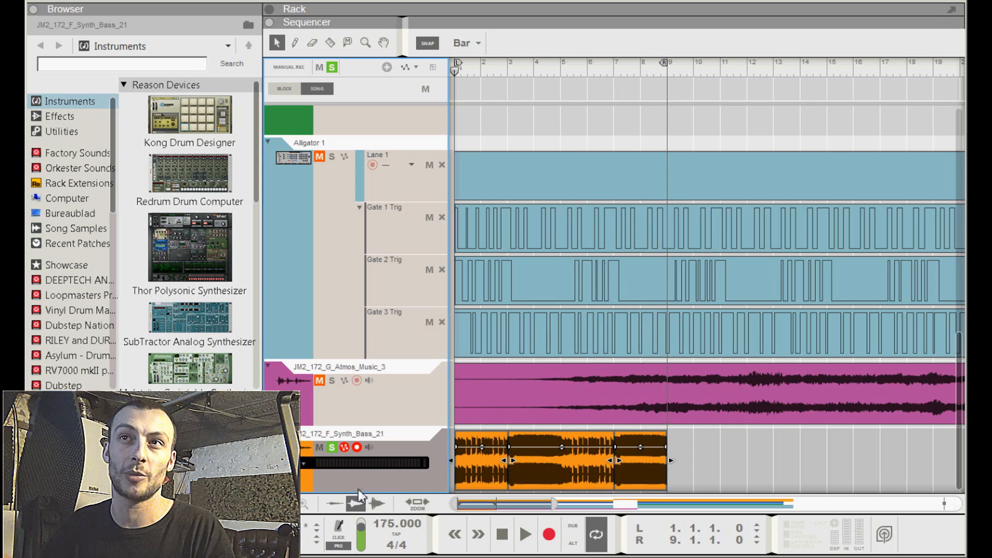
{"action": "mouse_move", "coordinate": [386, 466]}
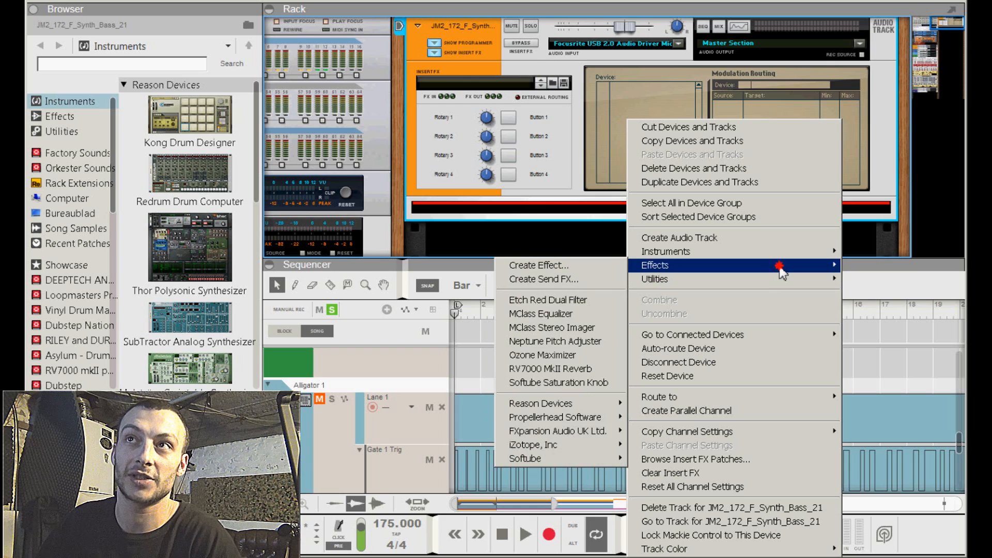
{"action": "mouse_move", "coordinate": [548, 299]}
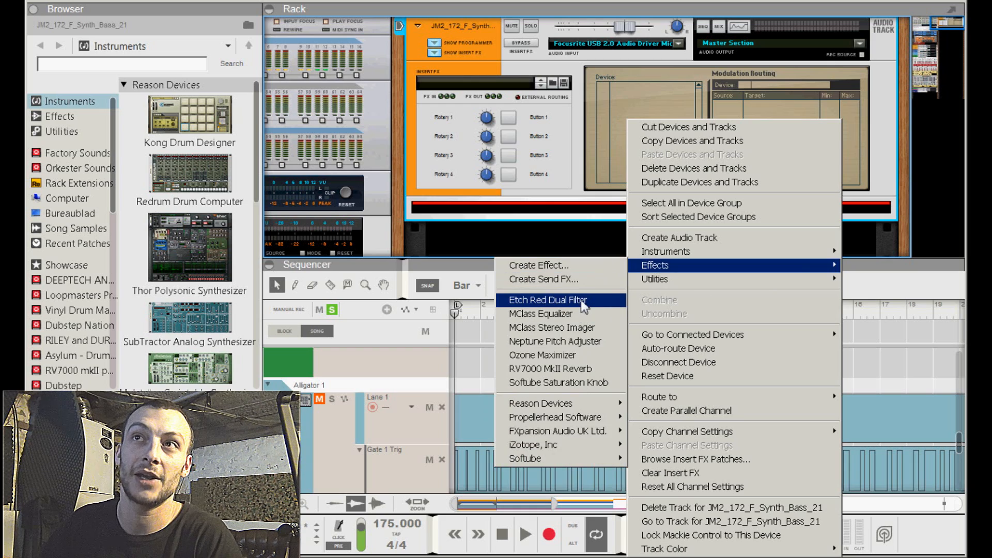
- Insert an Etch Red Dual Filter on the synth bass track and reset it to init
{"action": "left_click", "coordinate": [547, 299]}
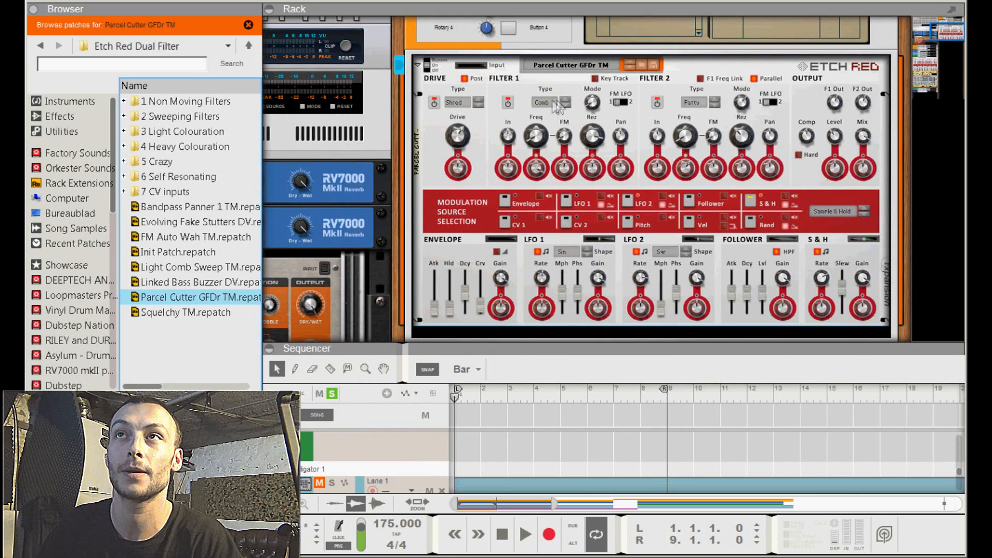
{"action": "right_click", "coordinate": [557, 105]}
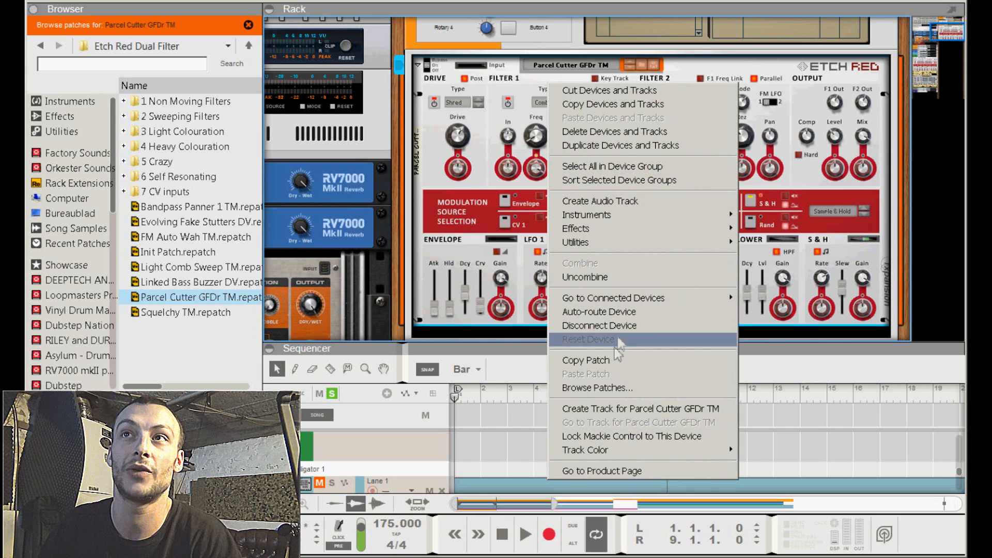
{"action": "left_click", "coordinate": [588, 339]}
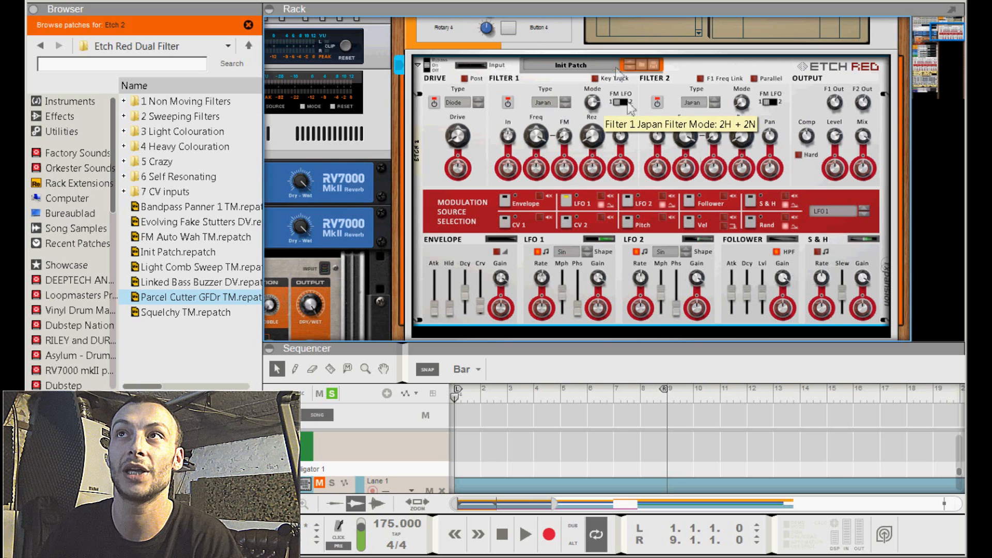
{"action": "mouse_move", "coordinate": [730, 65]}
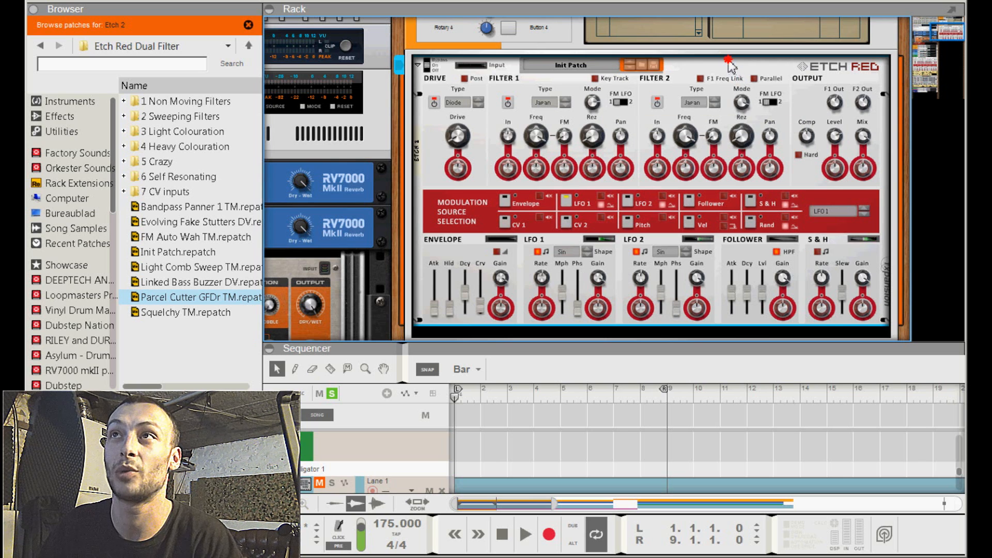
{"action": "mouse_move", "coordinate": [741, 102]}
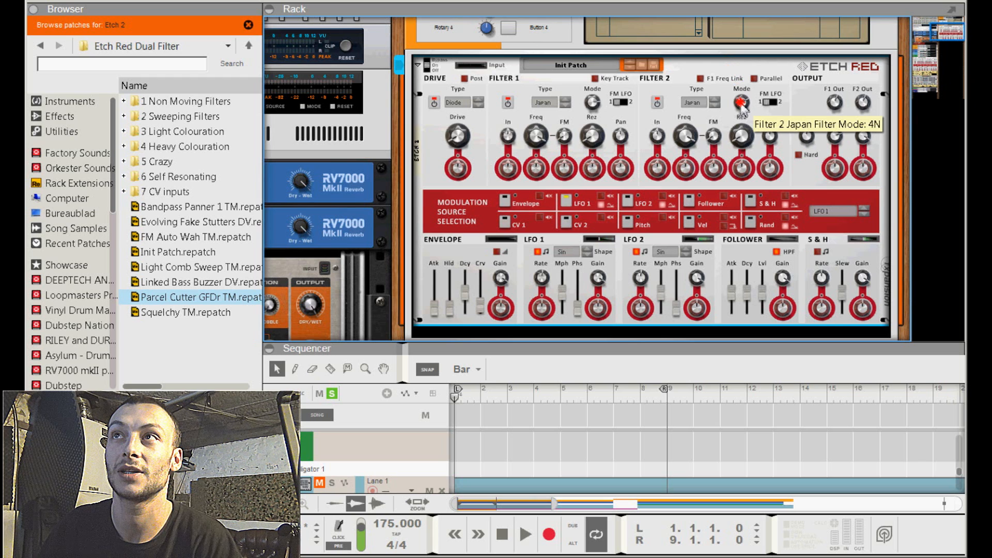
- Adjust the Etch Red Filter 2 mode selector
{"action": "left_click", "coordinate": [741, 102]}
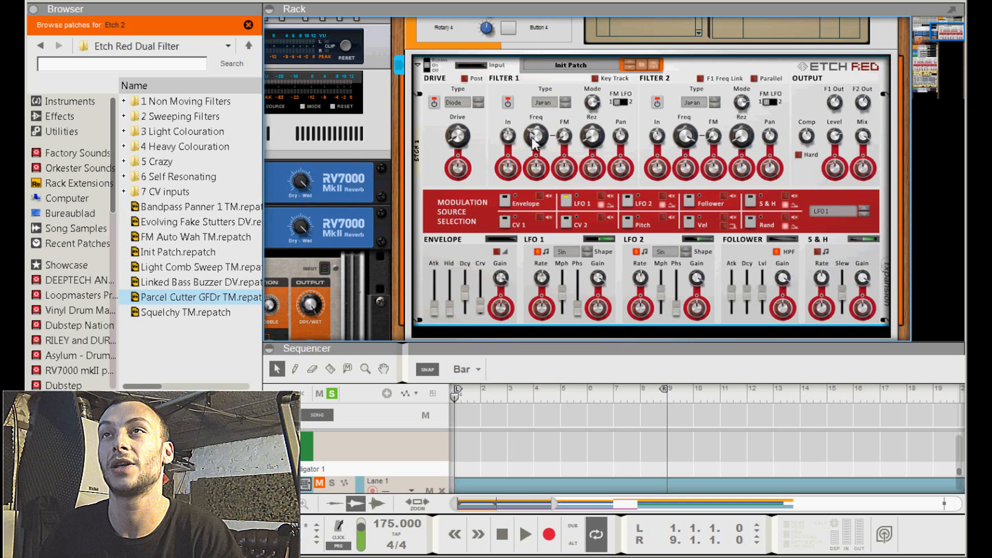
{"action": "mouse_move", "coordinate": [535, 135]}
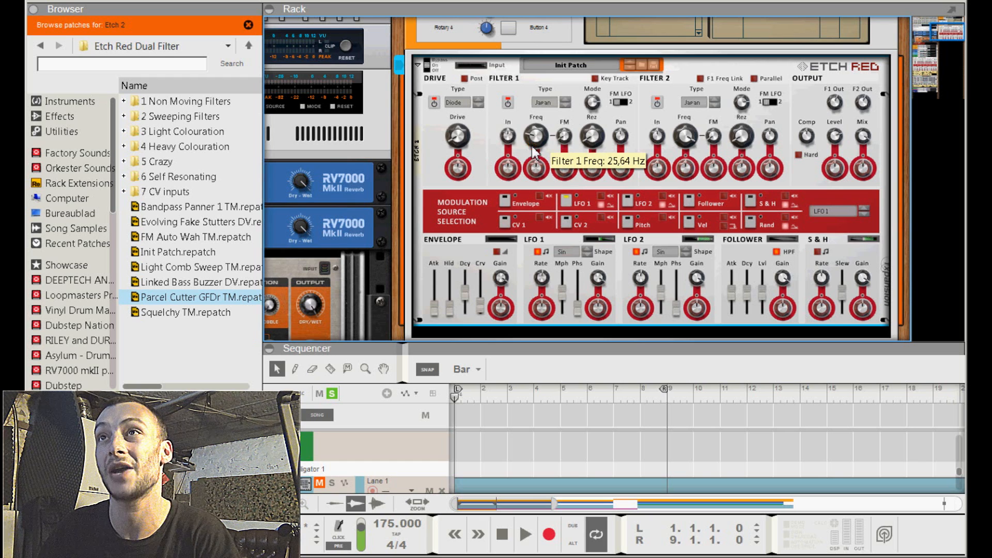
{"action": "mouse_move", "coordinate": [569, 152]}
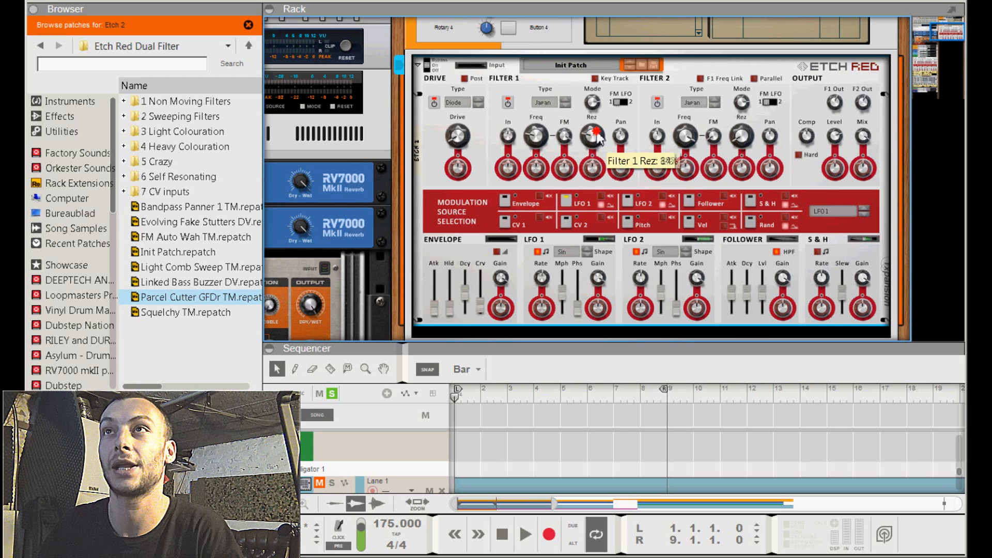
{"action": "mouse_move", "coordinate": [620, 149]}
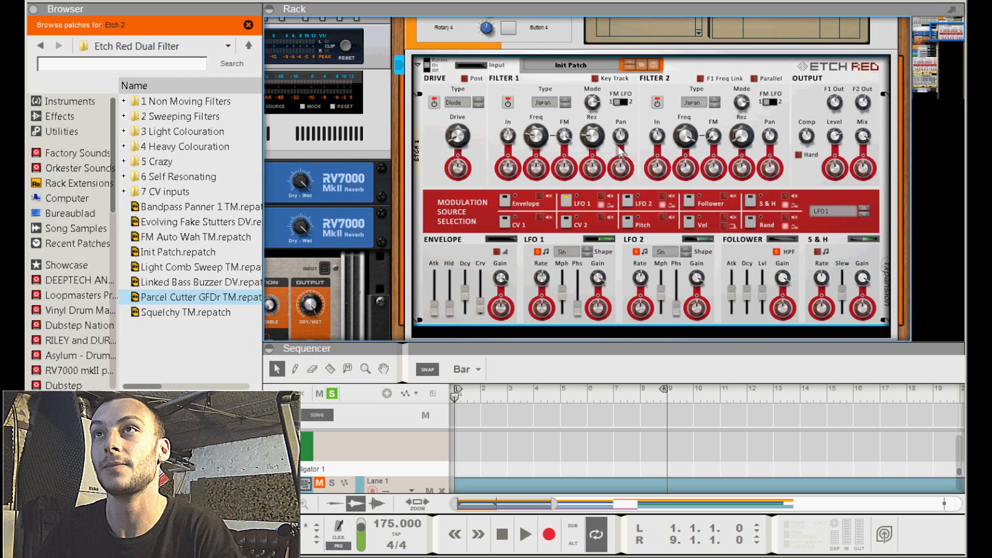
{"action": "mouse_move", "coordinate": [620, 136]}
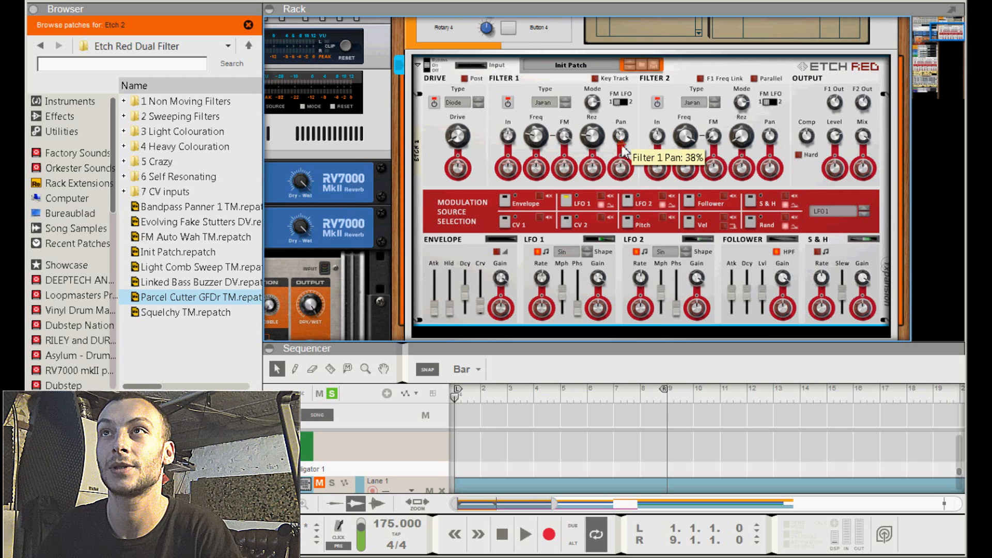
{"action": "mouse_move", "coordinate": [712, 130]}
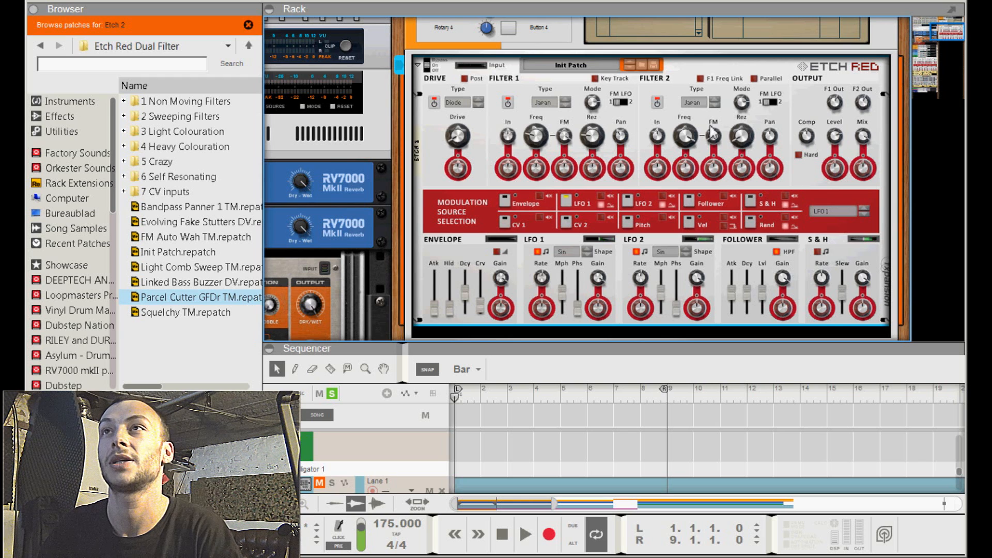
{"action": "mouse_move", "coordinate": [753, 82]}
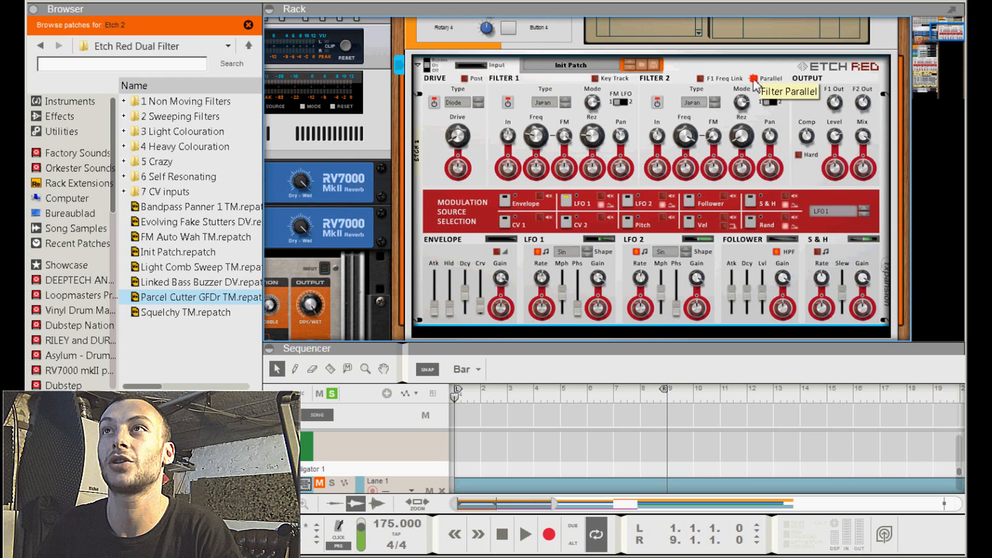
{"action": "mouse_move", "coordinate": [694, 145]}
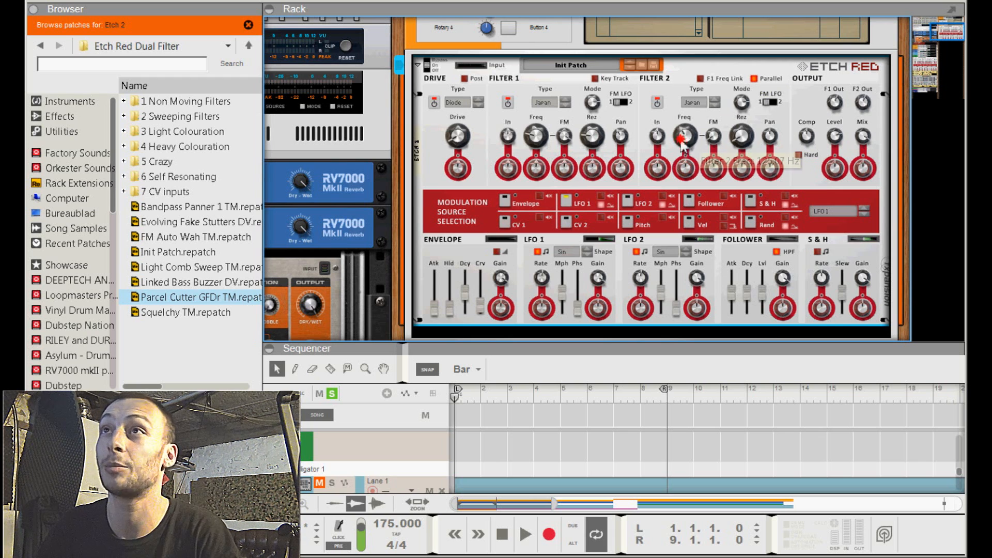
{"action": "mouse_move", "coordinate": [468, 310]}
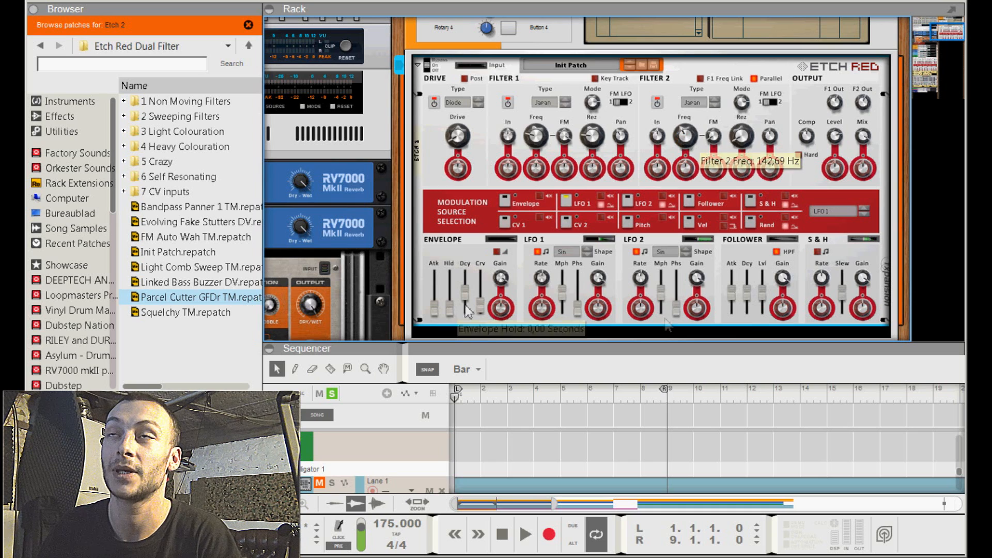
{"action": "mouse_move", "coordinate": [679, 277]}
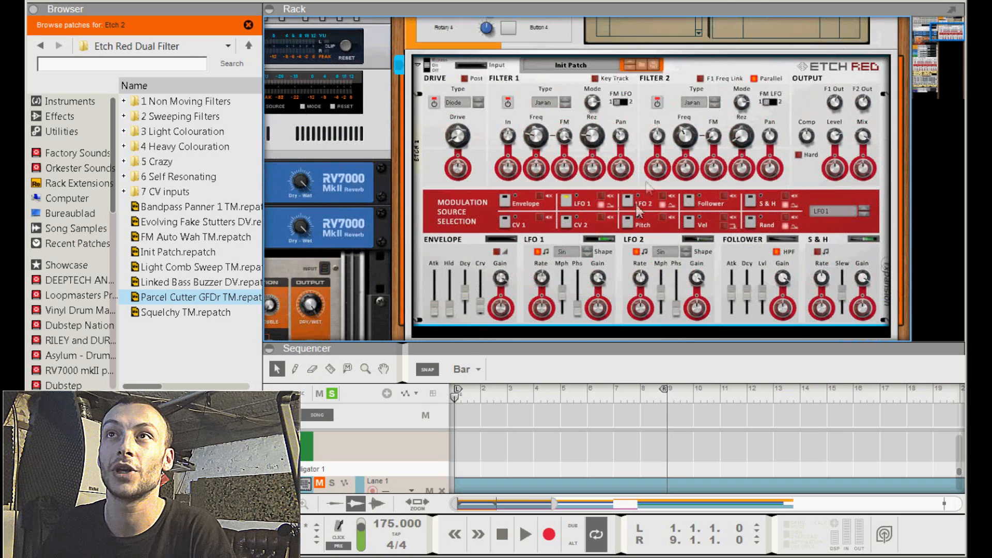
- Start song playback to hear the Etch Red-filtered bass
{"action": "left_click", "coordinate": [524, 534]}
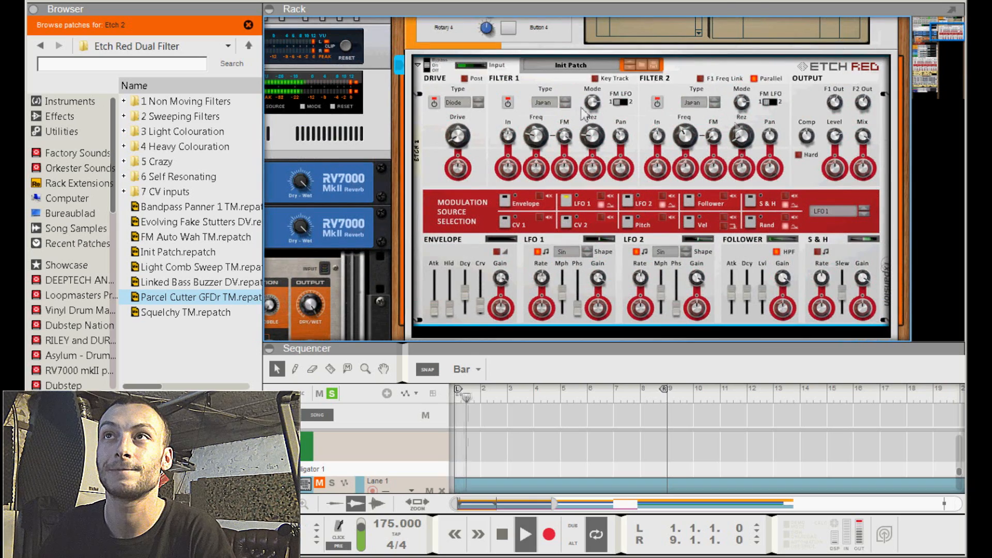
{"action": "mouse_move", "coordinate": [834, 138]}
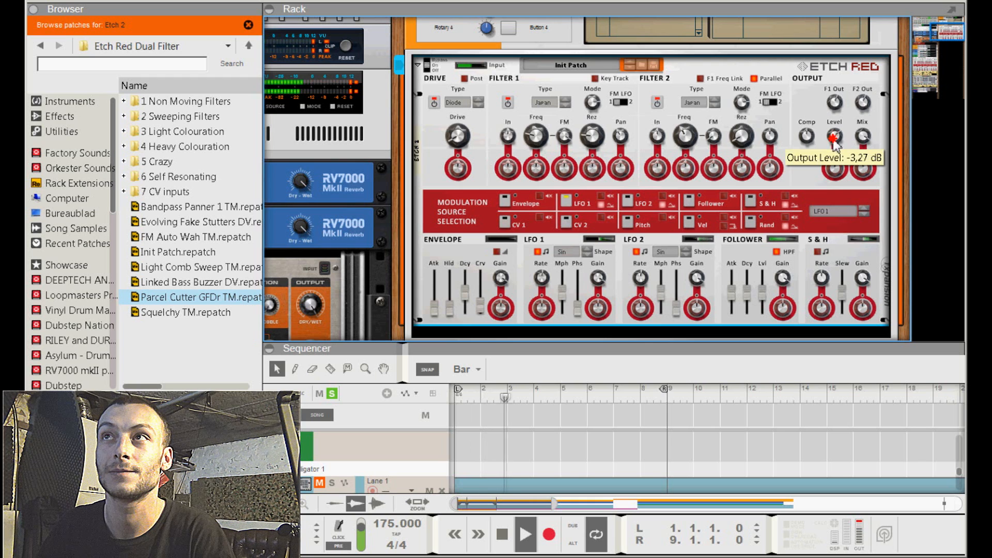
{"action": "mouse_move", "coordinate": [807, 138]}
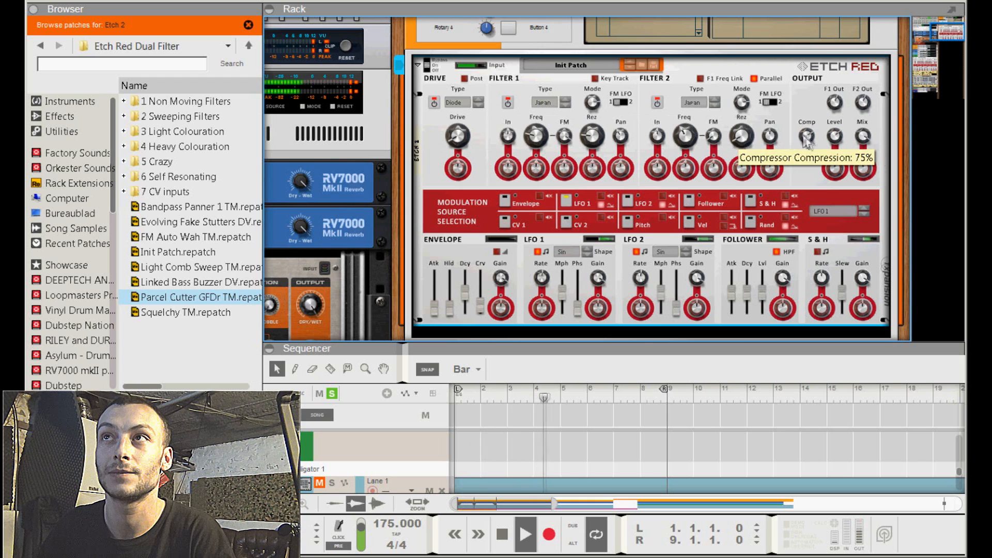
{"action": "mouse_move", "coordinate": [713, 135]}
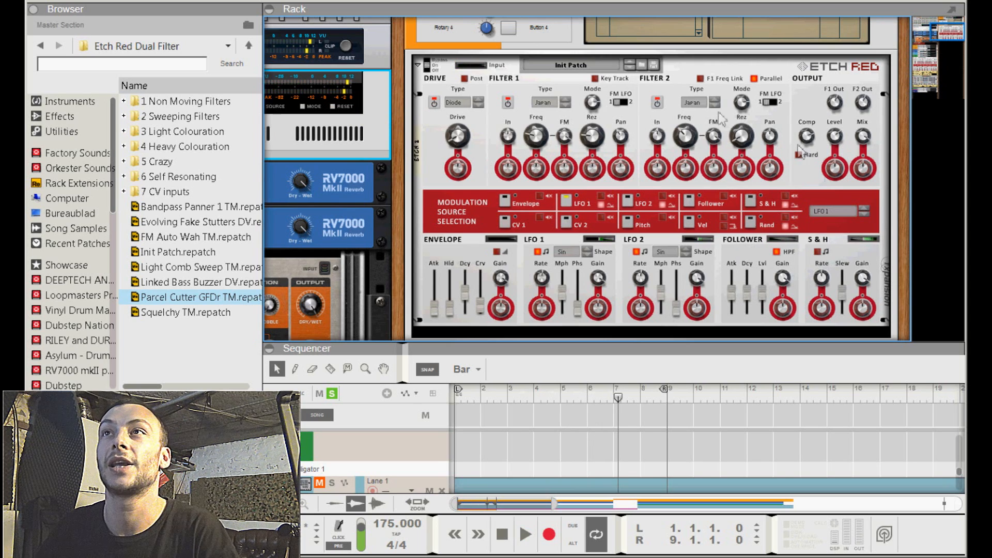
{"action": "mouse_move", "coordinate": [722, 146]}
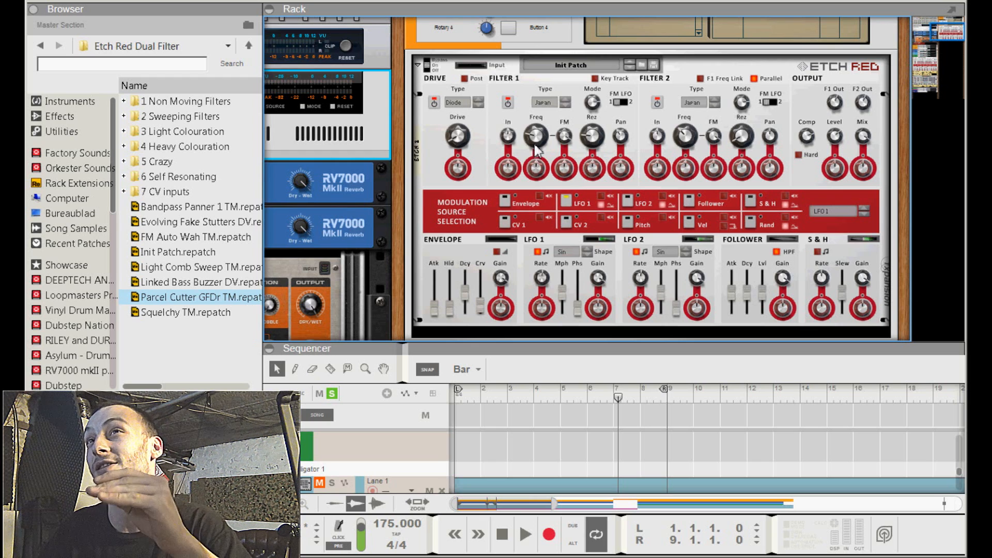
{"action": "mouse_move", "coordinate": [535, 135]}
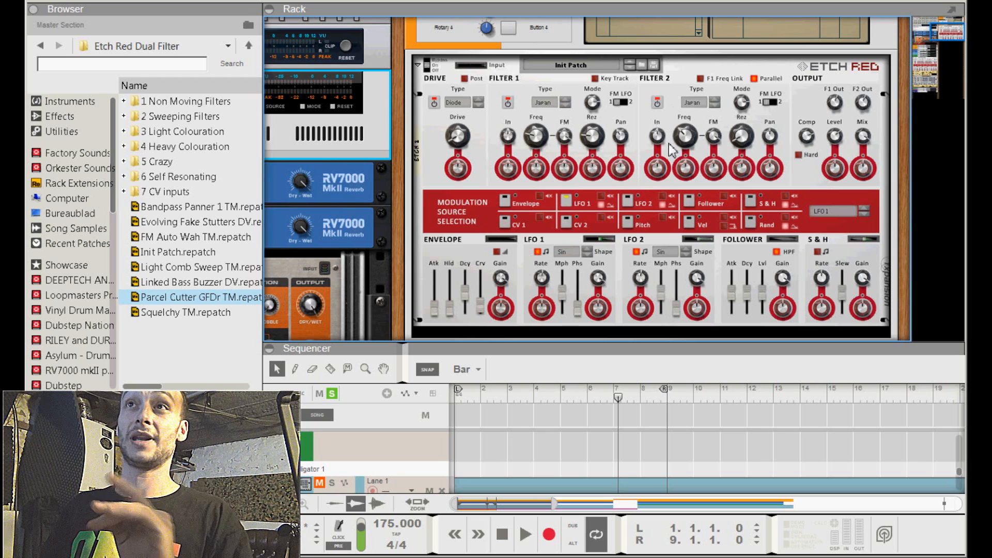
{"action": "mouse_move", "coordinate": [481, 136]}
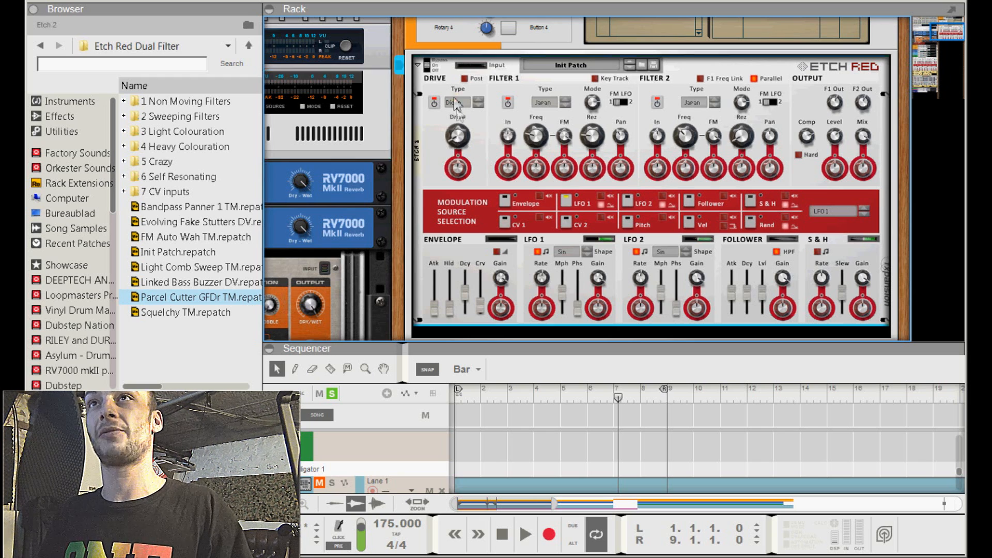
- Set the Etch Red drive type to OpAmp, start playback, and bring up the rack menu
{"action": "left_click", "coordinate": [464, 102]}
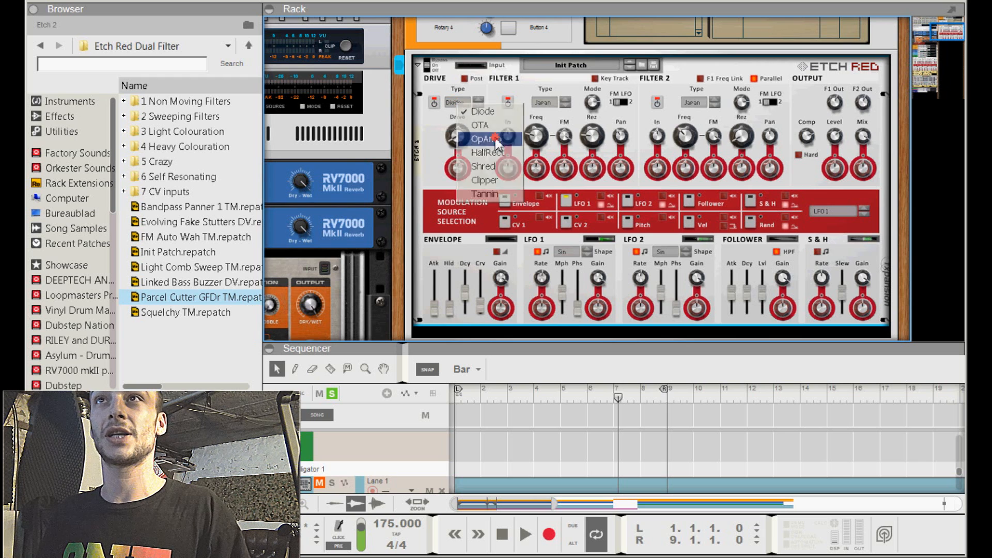
{"action": "left_click", "coordinate": [485, 140]}
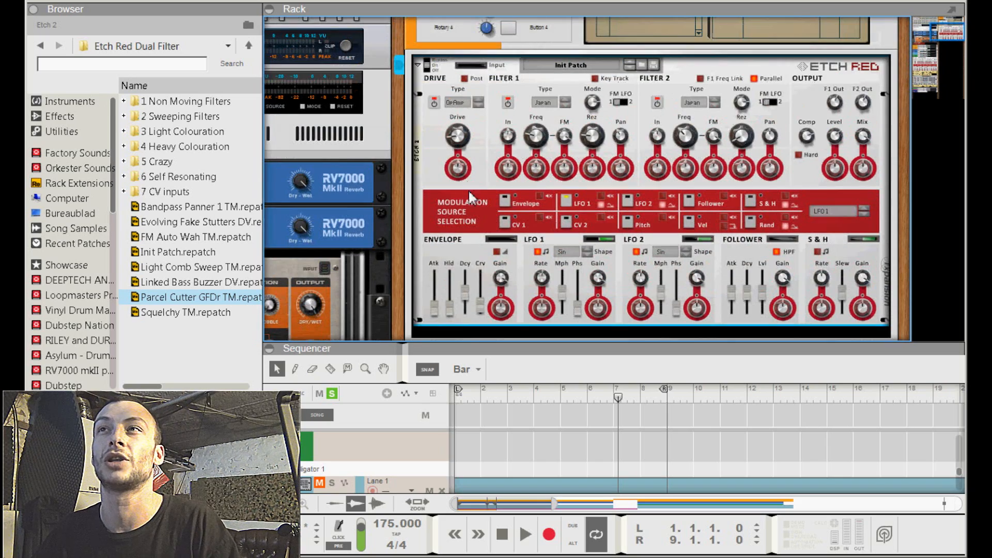
{"action": "left_click", "coordinate": [526, 535]}
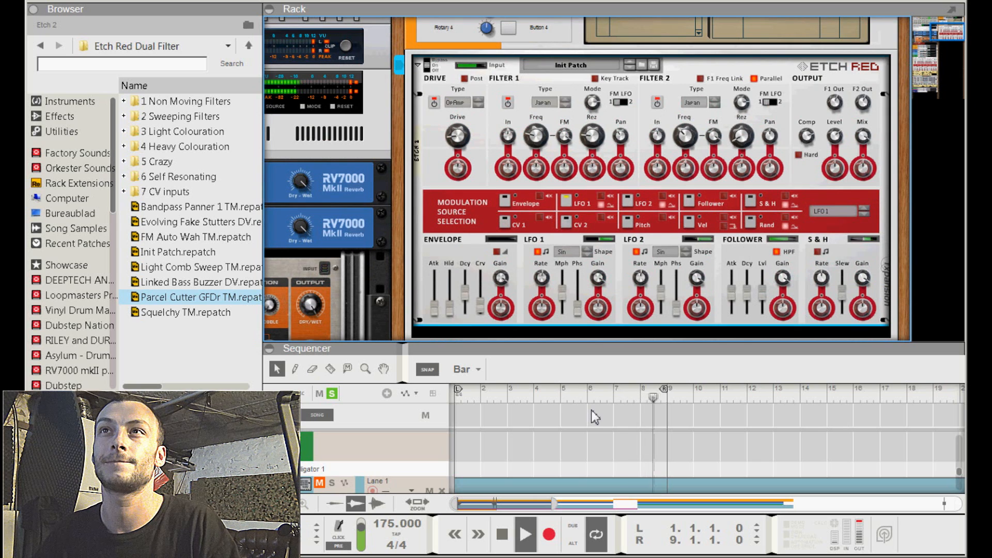
{"action": "mouse_move", "coordinate": [347, 62]}
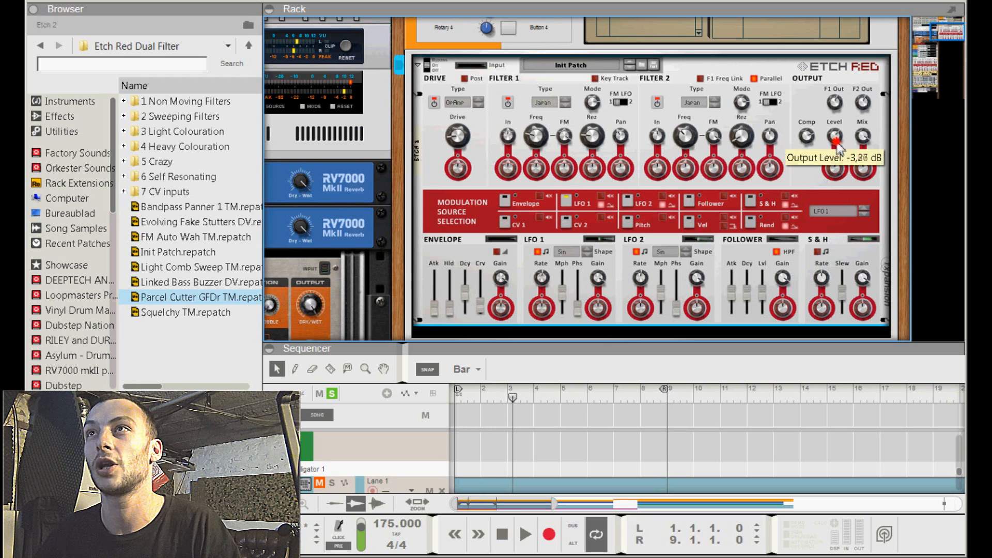
{"action": "mouse_move", "coordinate": [835, 143]}
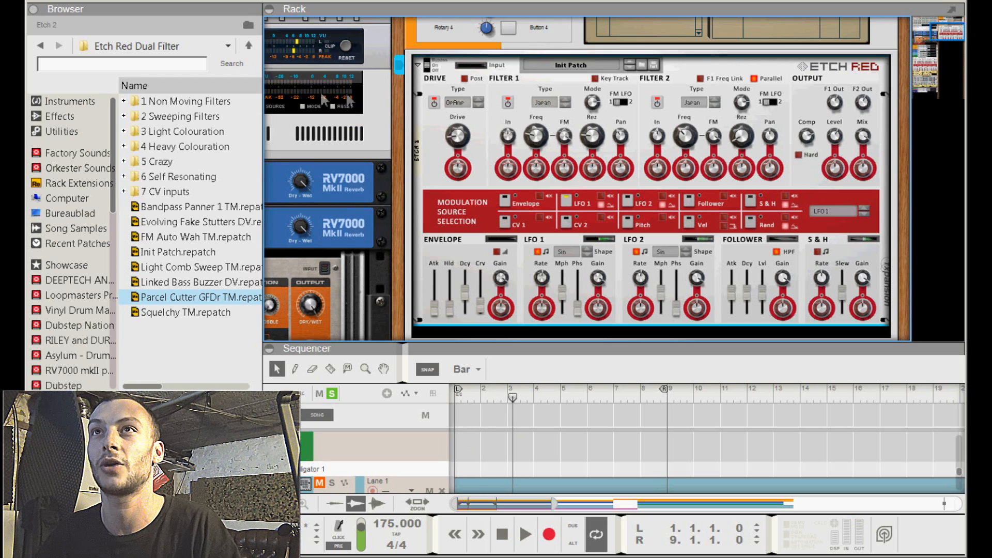
{"action": "mouse_move", "coordinate": [352, 51]}
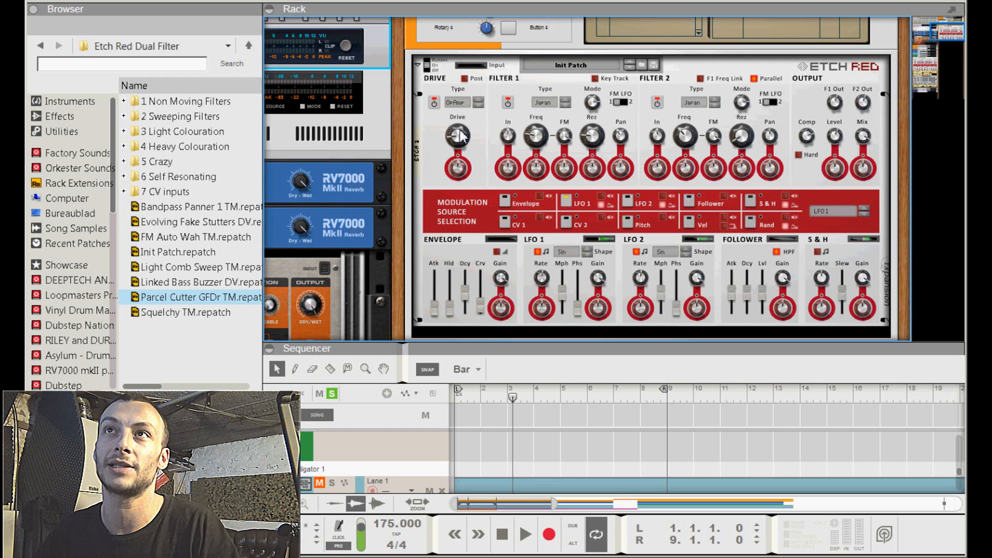
{"action": "mouse_move", "coordinate": [838, 145]}
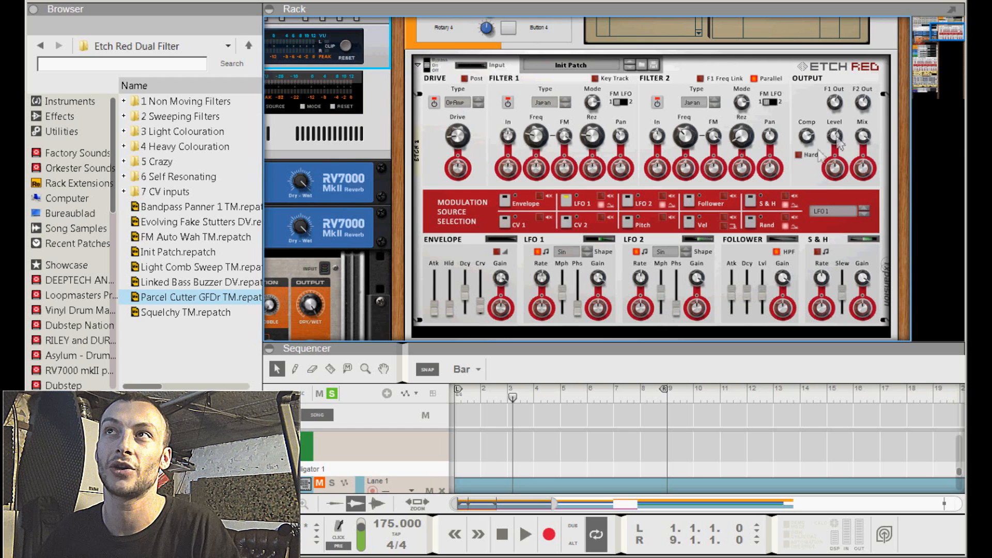
{"action": "mouse_move", "coordinate": [452, 310]}
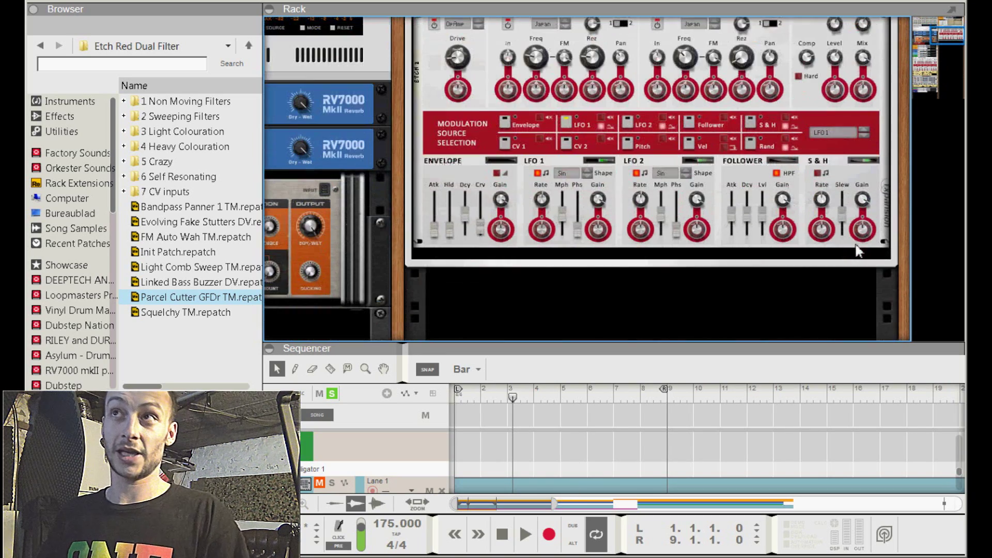
{"action": "right_click", "coordinate": [722, 243]}
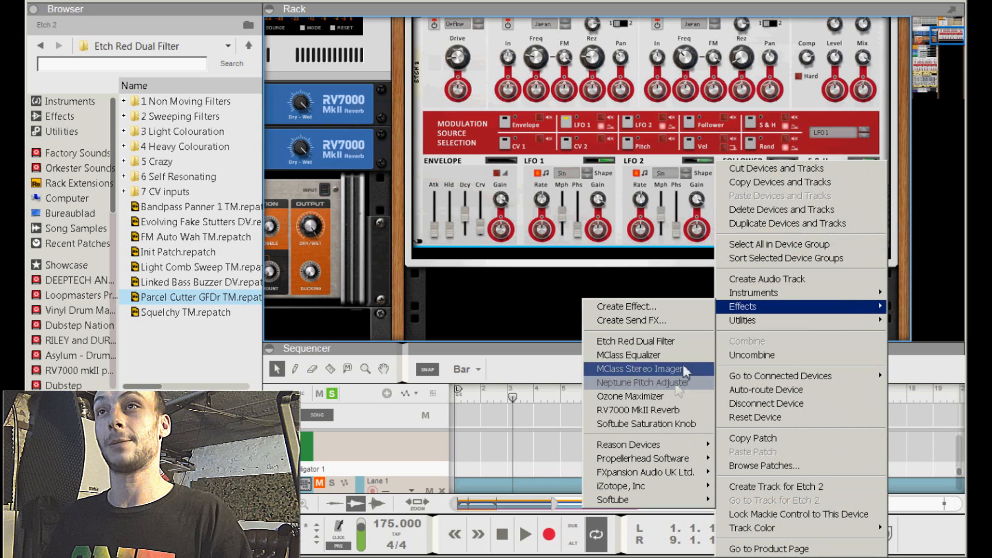
{"action": "mouse_move", "coordinate": [674, 386]}
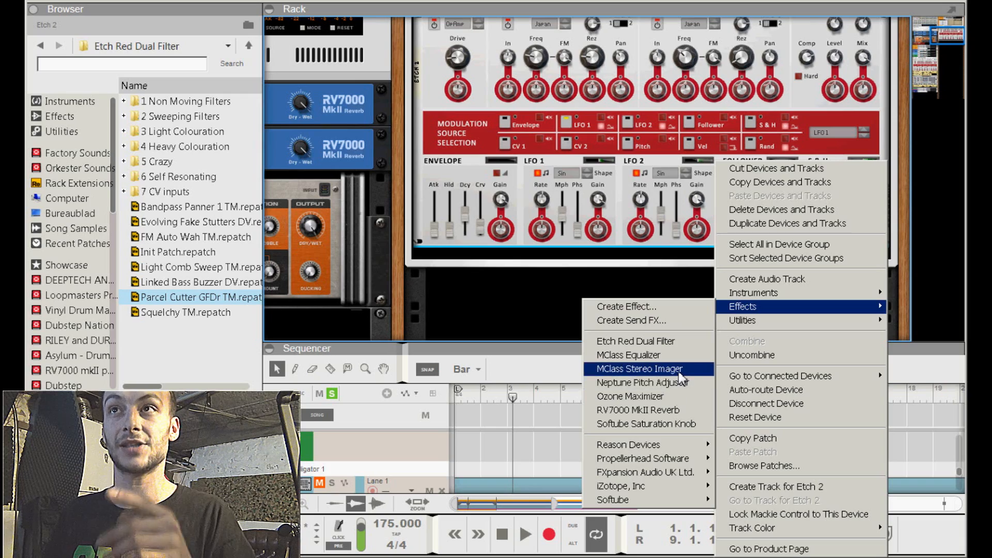
- Insert an MClass Stereo Imager after the Etch Red and restart playback
{"action": "left_click", "coordinate": [640, 369]}
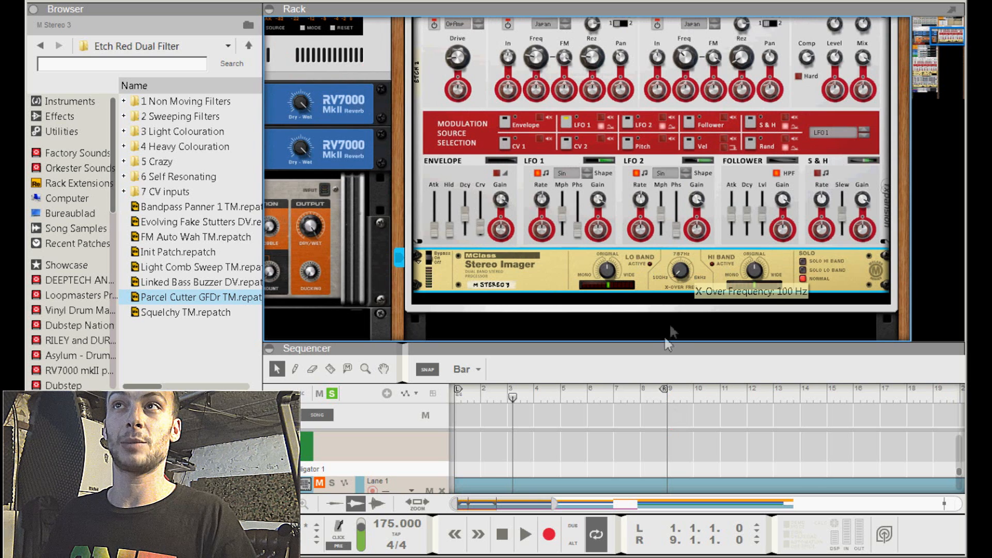
{"action": "mouse_move", "coordinate": [734, 310]}
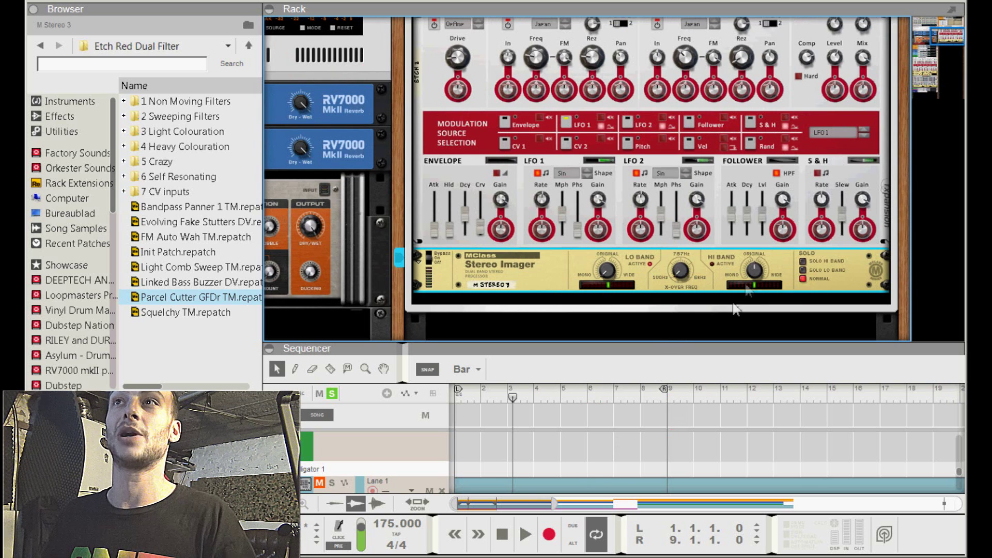
{"action": "mouse_move", "coordinate": [756, 285]}
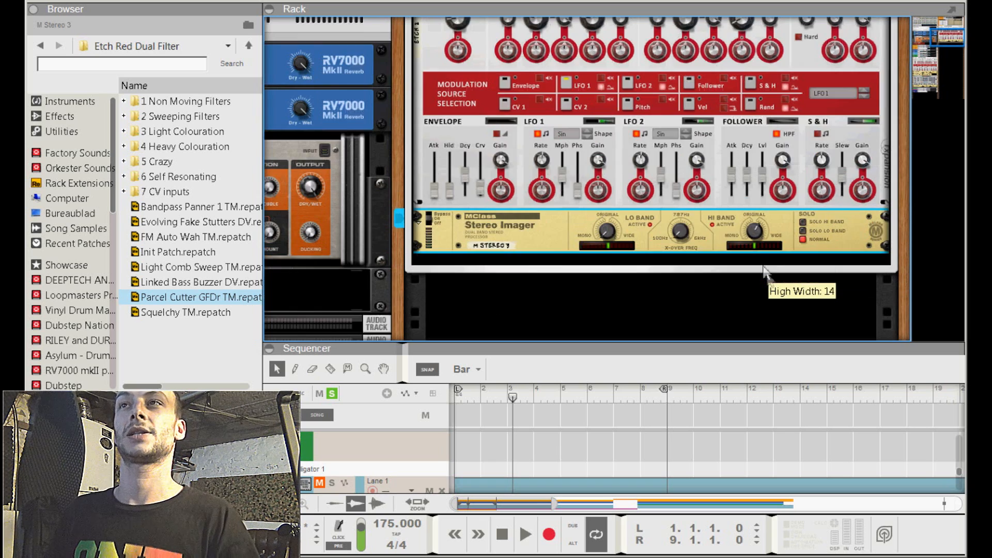
{"action": "mouse_move", "coordinate": [731, 248]}
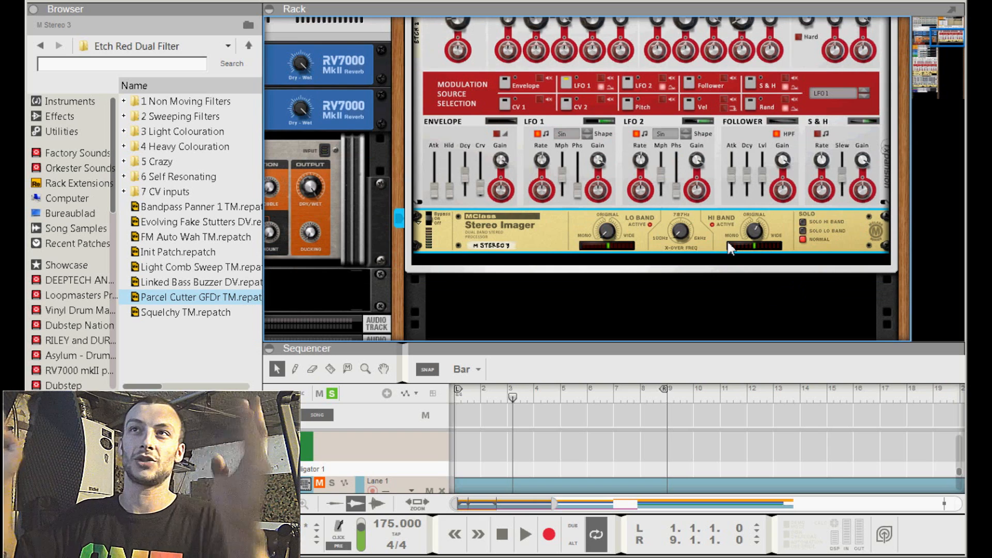
{"action": "left_click", "coordinate": [525, 534]}
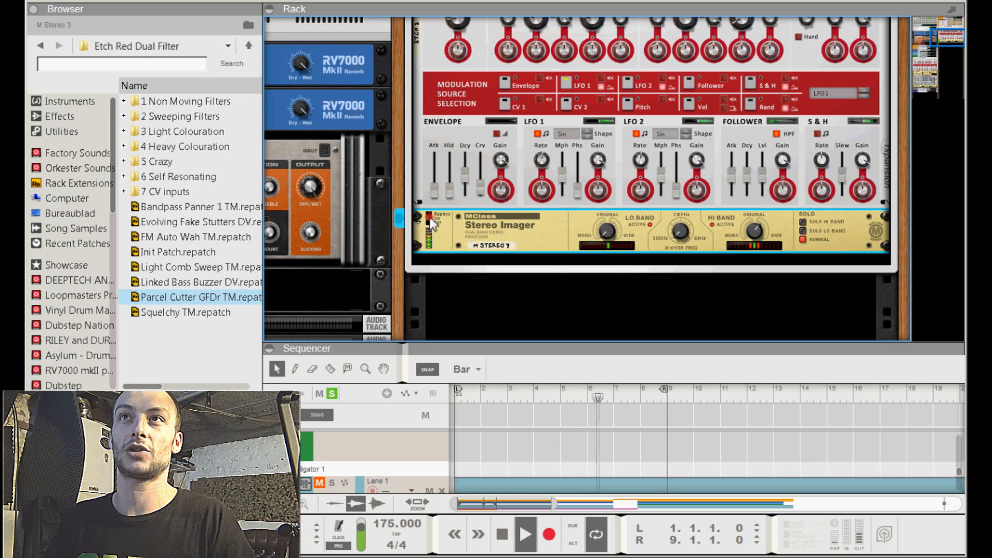
{"action": "mouse_move", "coordinate": [437, 228]}
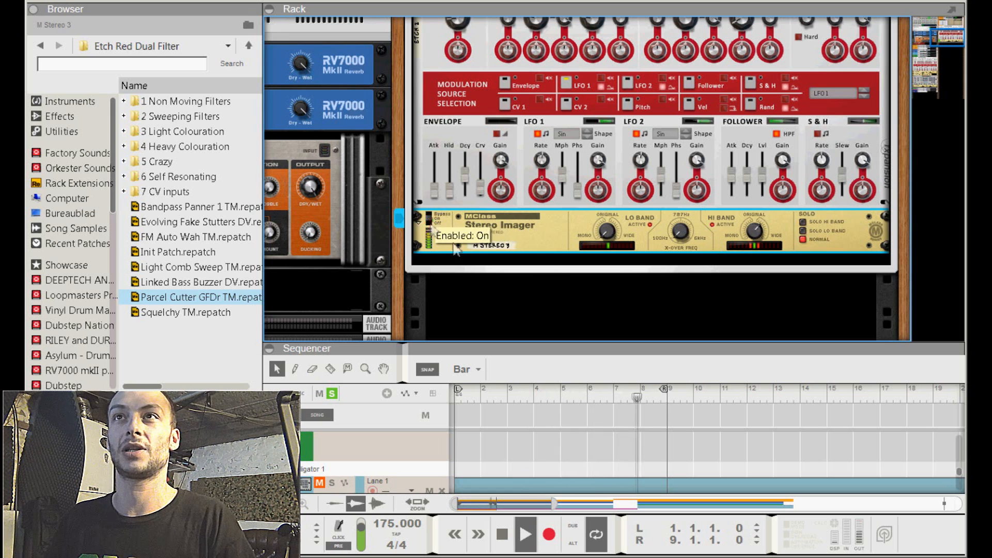
{"action": "mouse_move", "coordinate": [521, 284]}
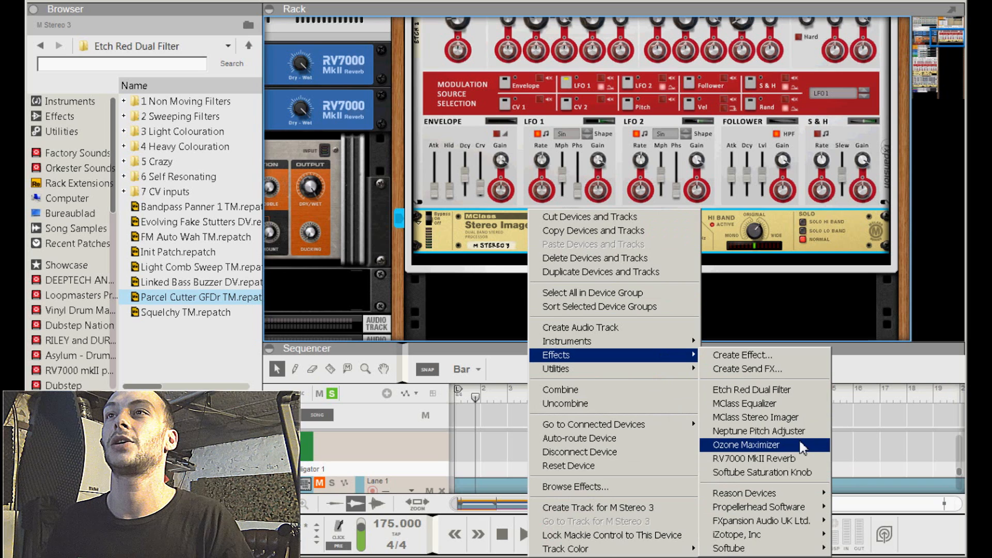
{"action": "mouse_move", "coordinate": [783, 458]}
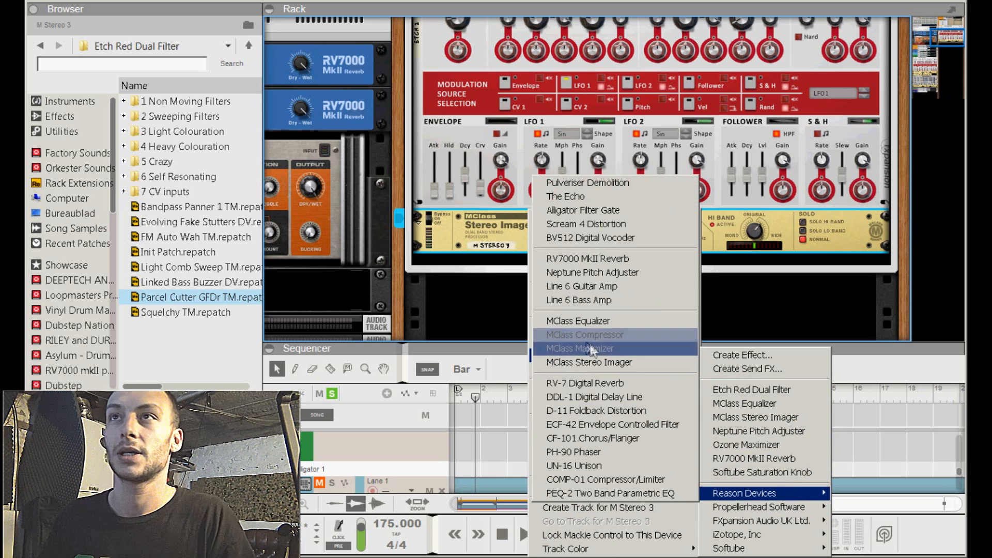
- Add an MClass Maximizer from Reason Devices effects beneath the Stereo Imager
{"action": "left_click", "coordinate": [580, 348]}
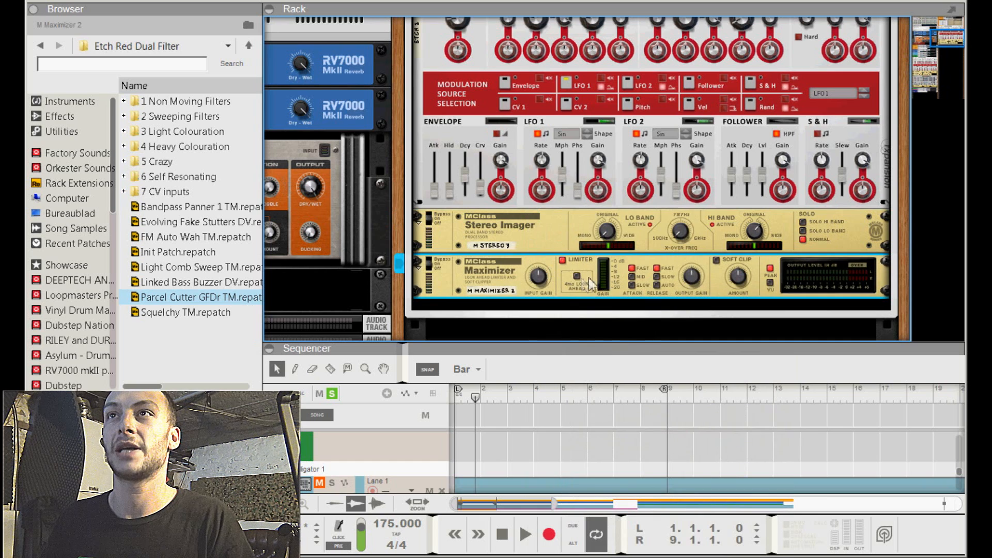
{"action": "mouse_move", "coordinate": [576, 280]}
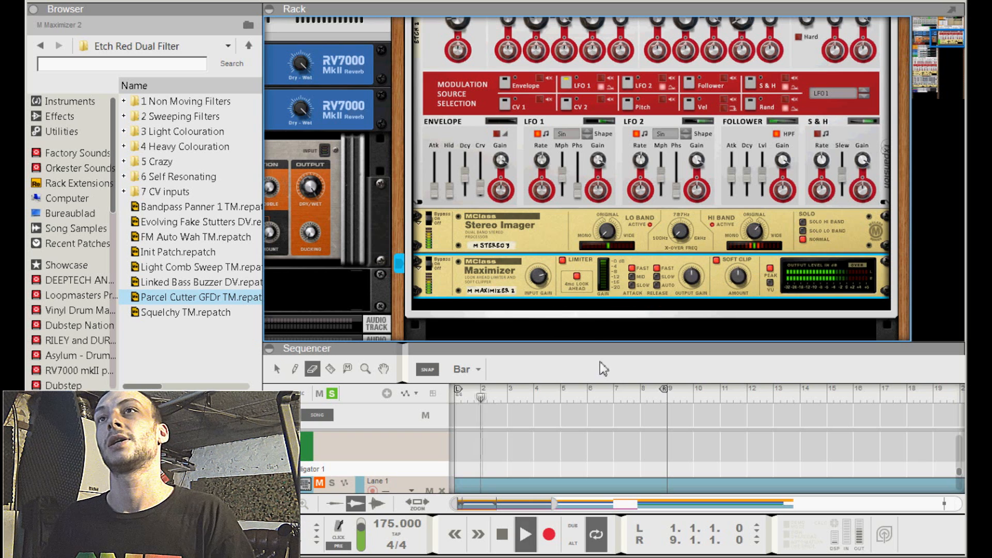
{"action": "mouse_move", "coordinate": [538, 277]}
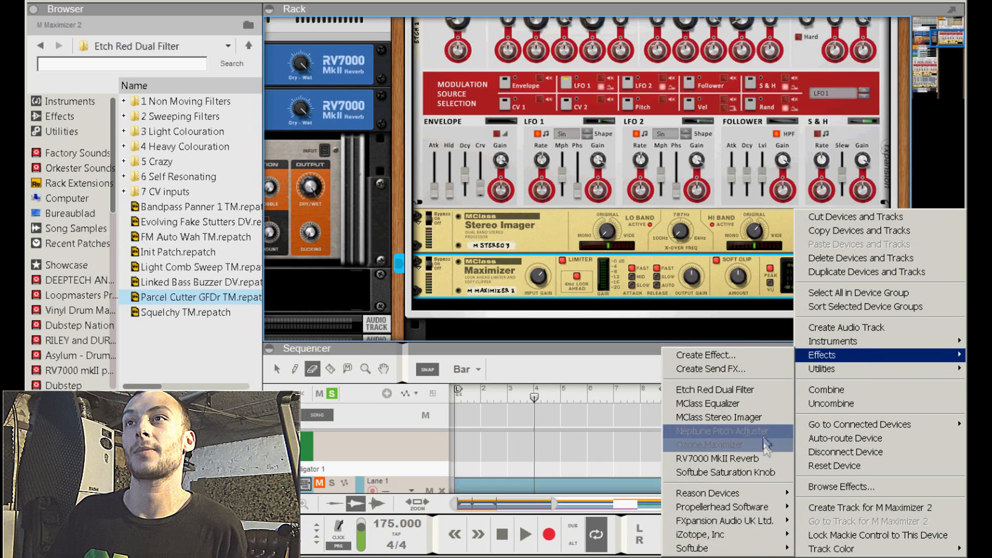
{"action": "mouse_move", "coordinate": [721, 506]}
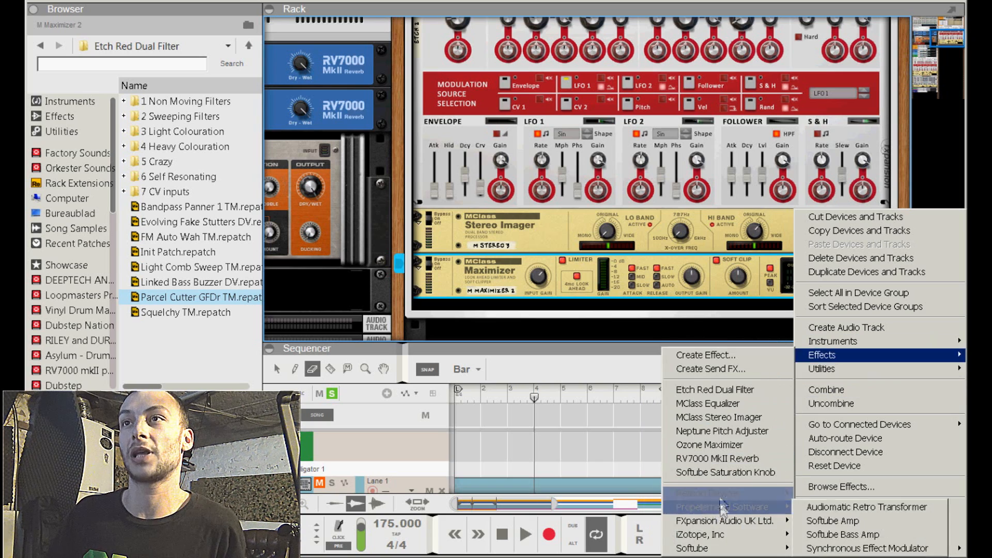
{"action": "mouse_move", "coordinate": [709, 493]}
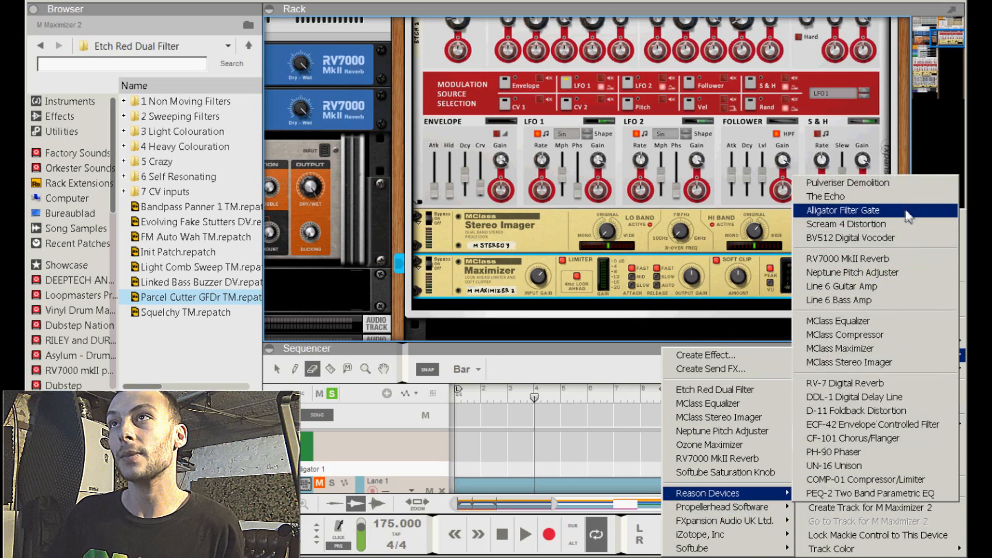
- Add an Alligator Triple Filtered Gate after the Maximizer, reset it, and open its options
{"action": "left_click", "coordinate": [842, 210]}
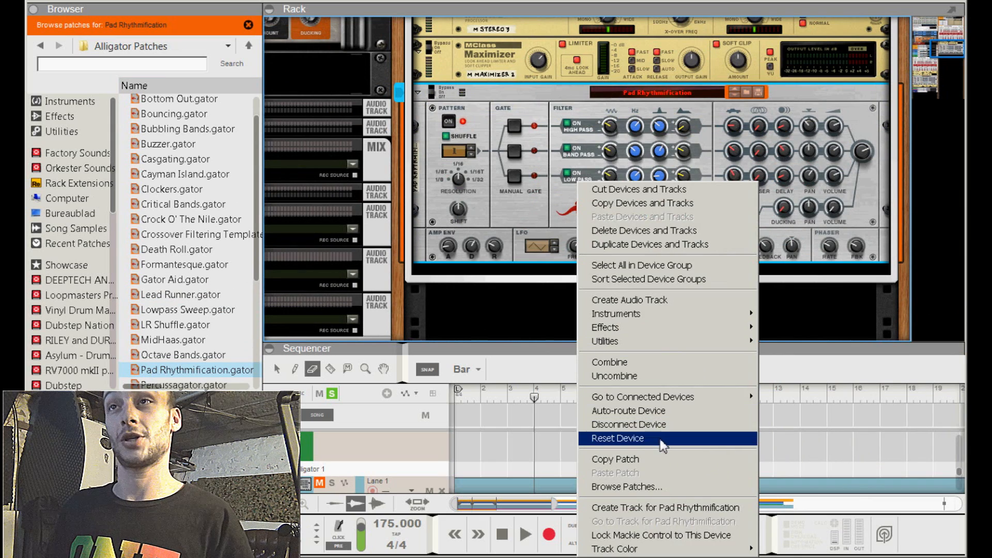
{"action": "left_click", "coordinate": [617, 438]}
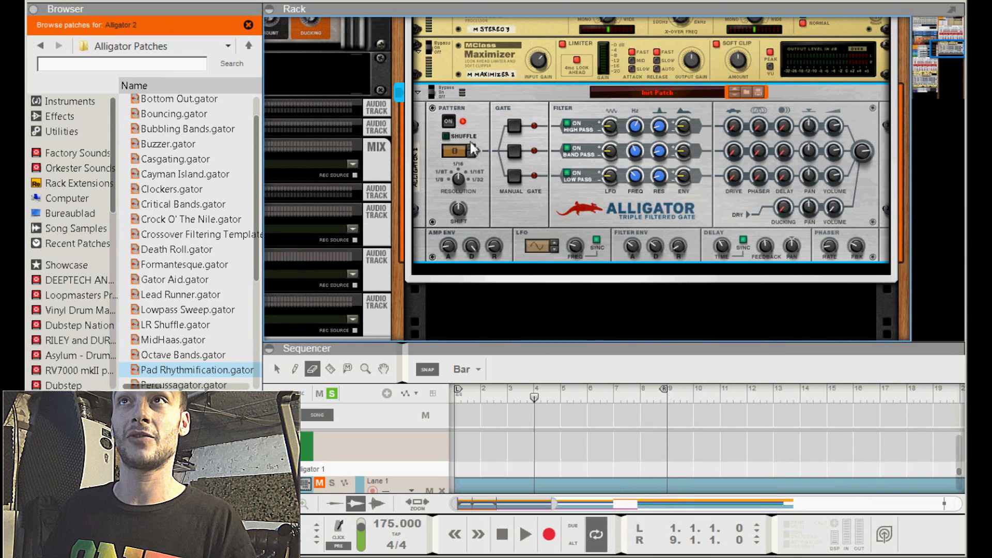
{"action": "mouse_move", "coordinate": [448, 122]}
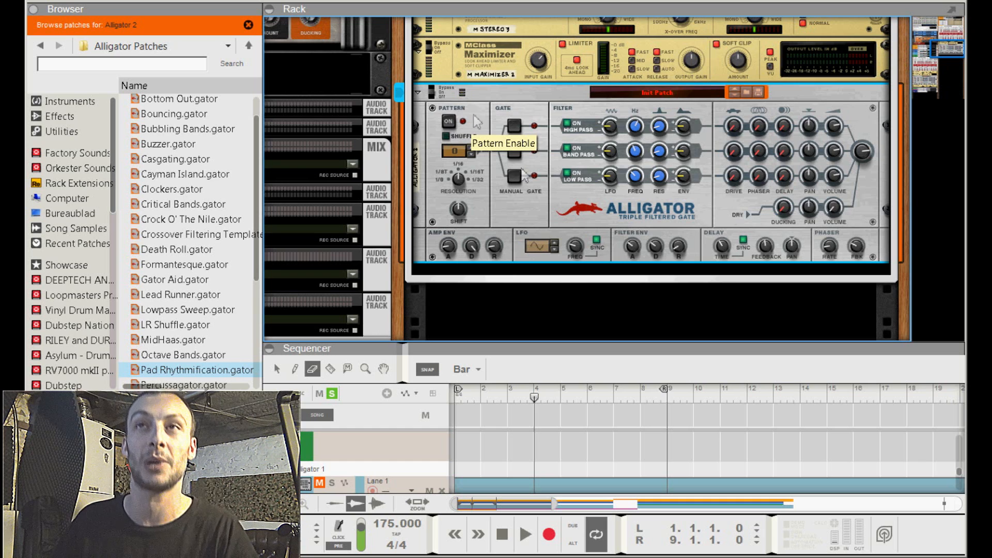
{"action": "mouse_move", "coordinate": [528, 189]}
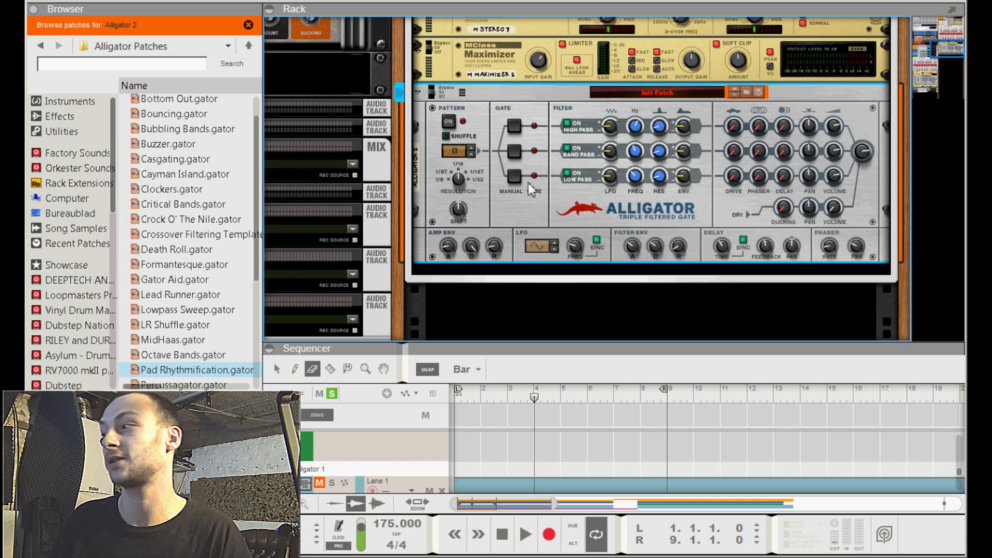
{"action": "mouse_move", "coordinate": [521, 185]}
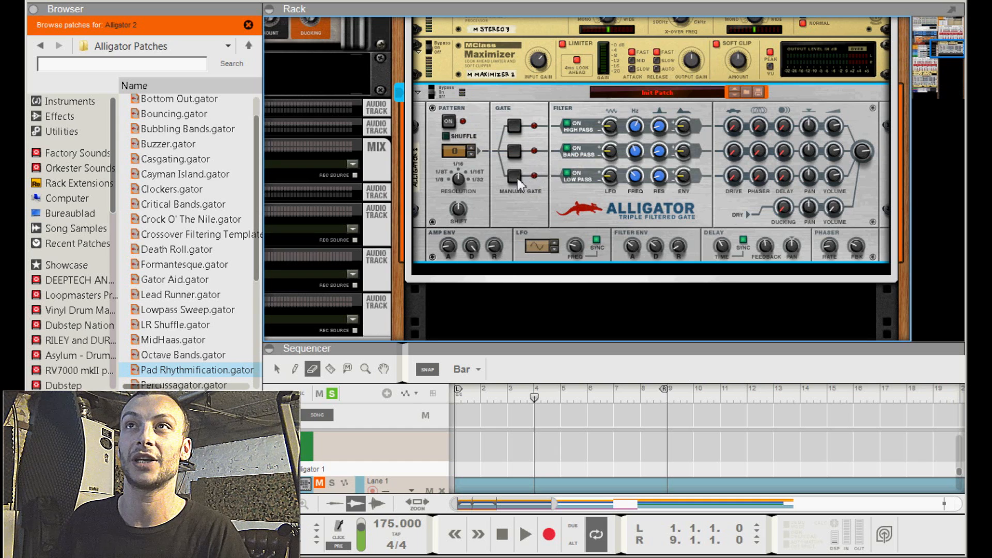
{"action": "mouse_move", "coordinate": [528, 215]}
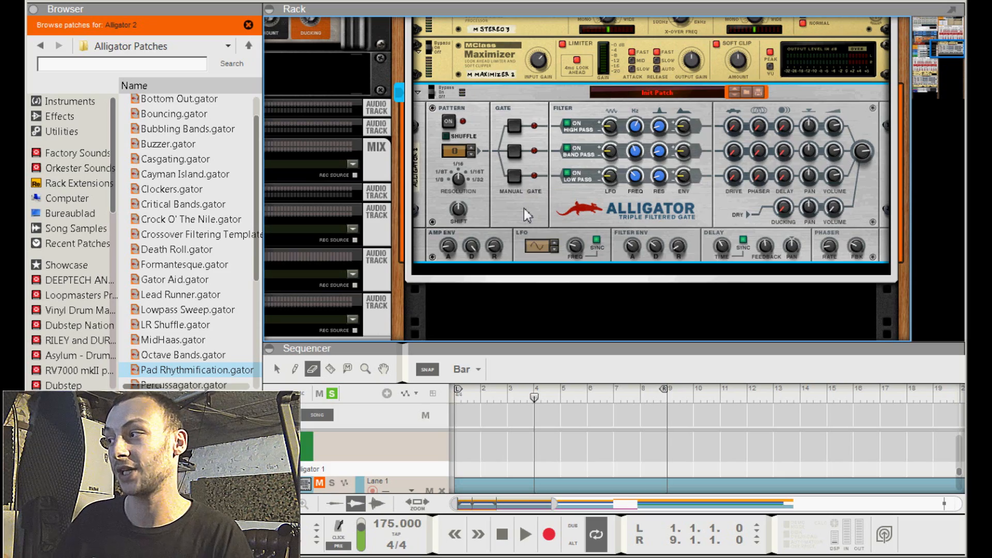
{"action": "right_click", "coordinate": [528, 215]}
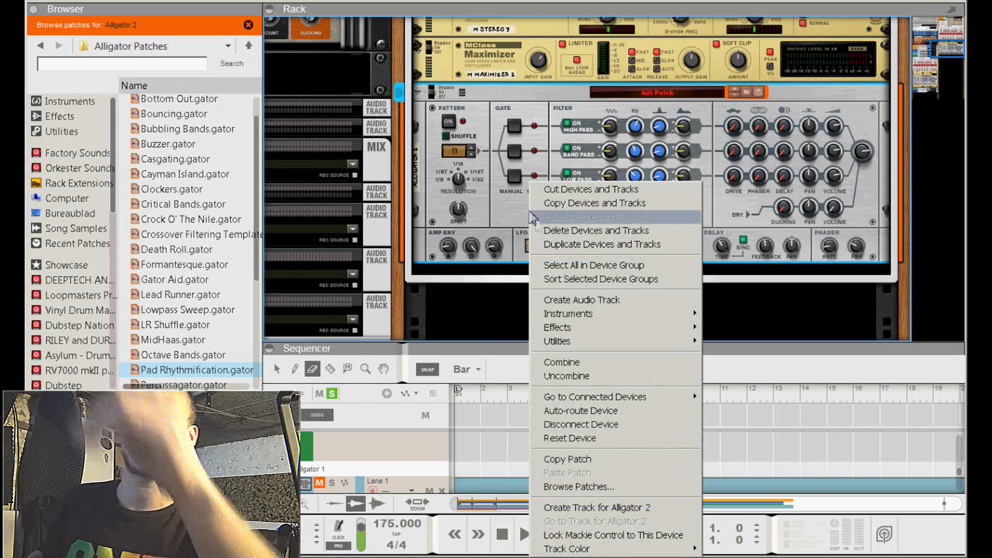
{"action": "mouse_move", "coordinate": [611, 521]}
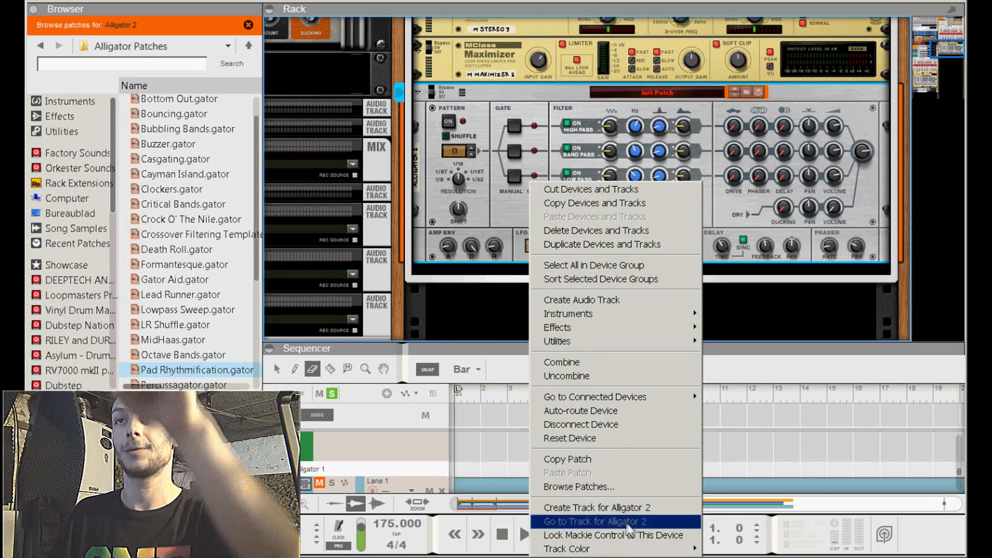
- Jump to the Alligator 2 track in the sequencer and start song playback
{"action": "left_click", "coordinate": [599, 522]}
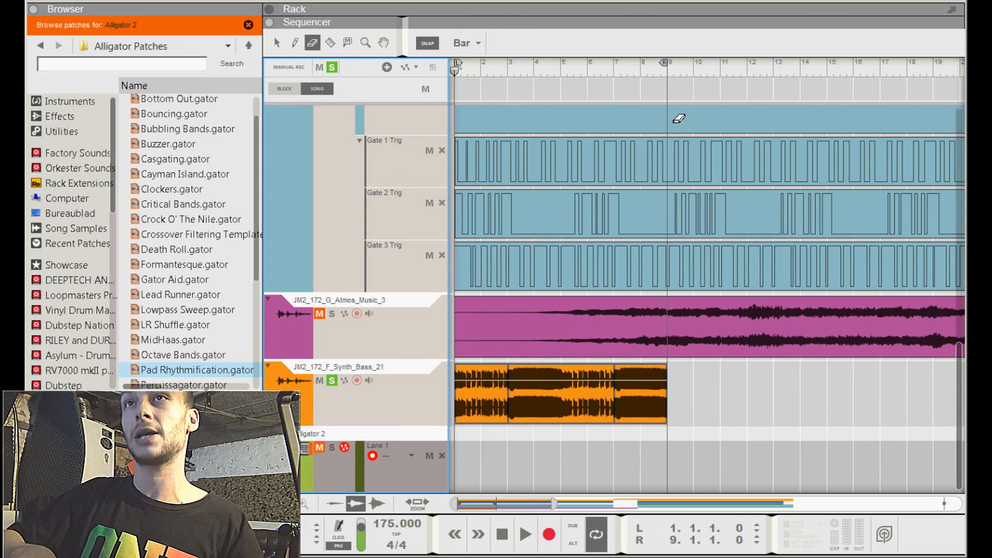
{"action": "left_click", "coordinate": [525, 535]}
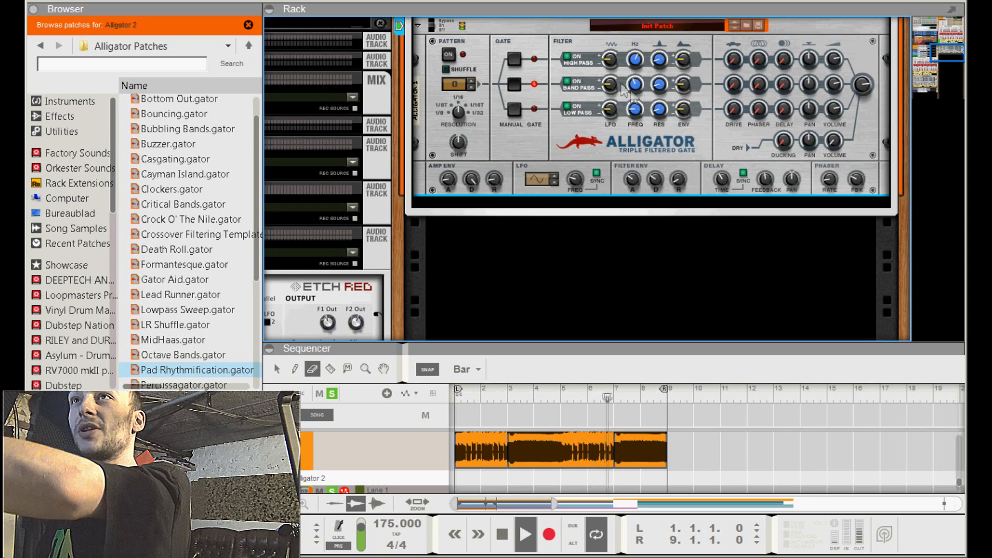
{"action": "mouse_move", "coordinate": [633, 84]}
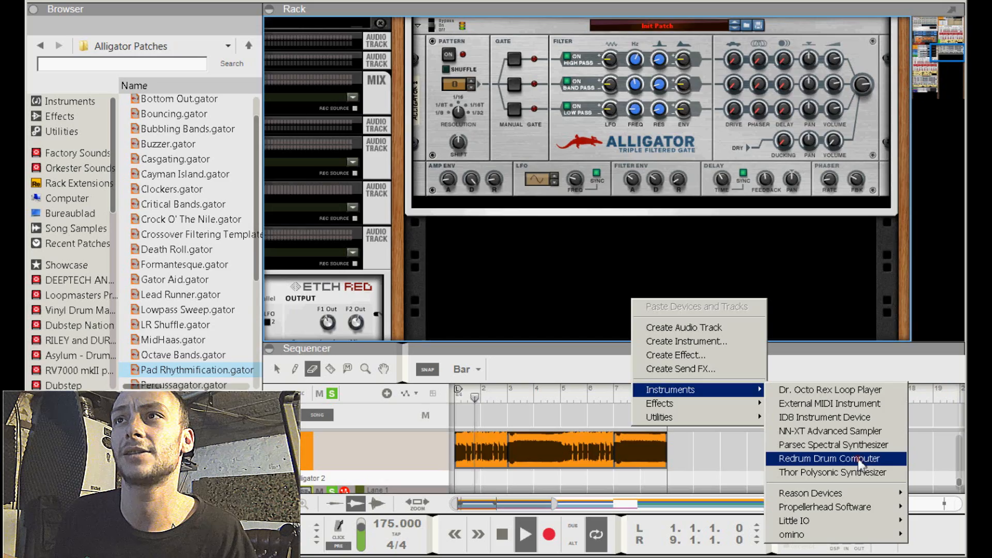
- Replace a new Redrum with a Dr. Octo Rex player running the College 130-1 loop
{"action": "left_click", "coordinate": [829, 459]}
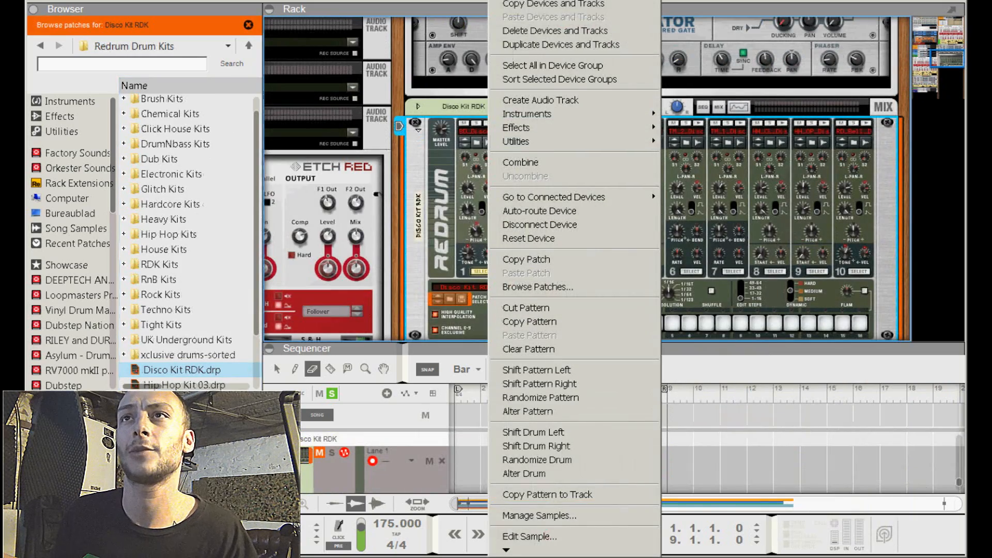
{"action": "left_click", "coordinate": [554, 30]}
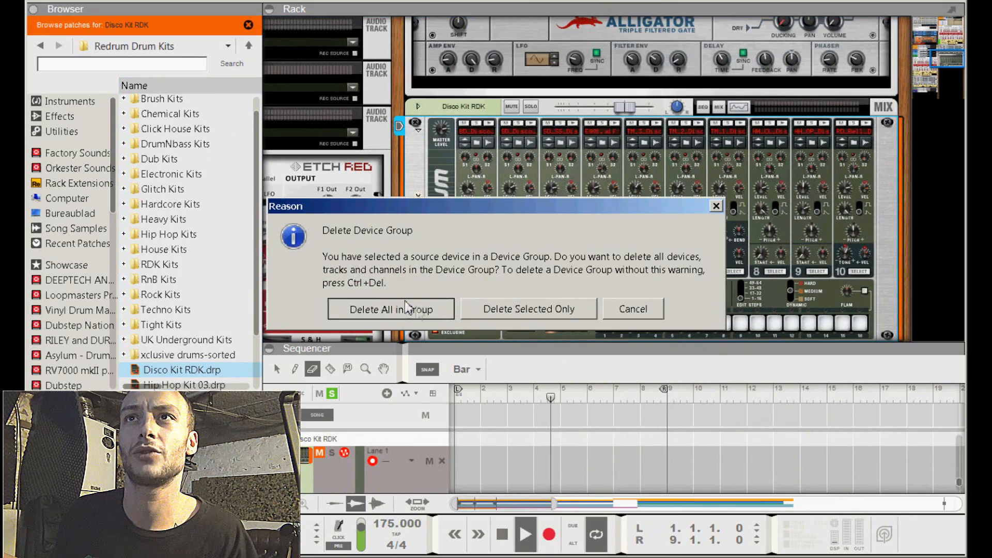
{"action": "left_click", "coordinate": [390, 309]}
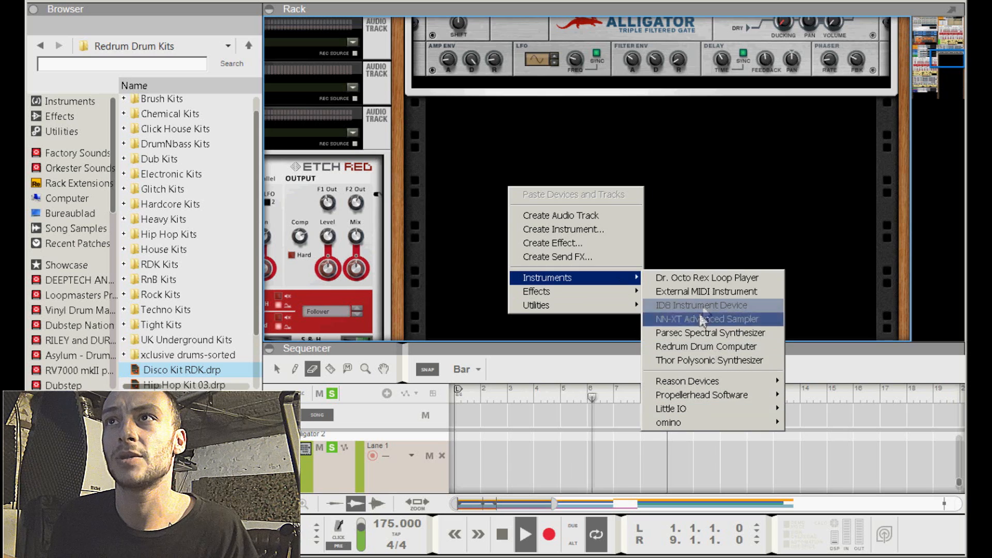
{"action": "mouse_move", "coordinate": [707, 278]}
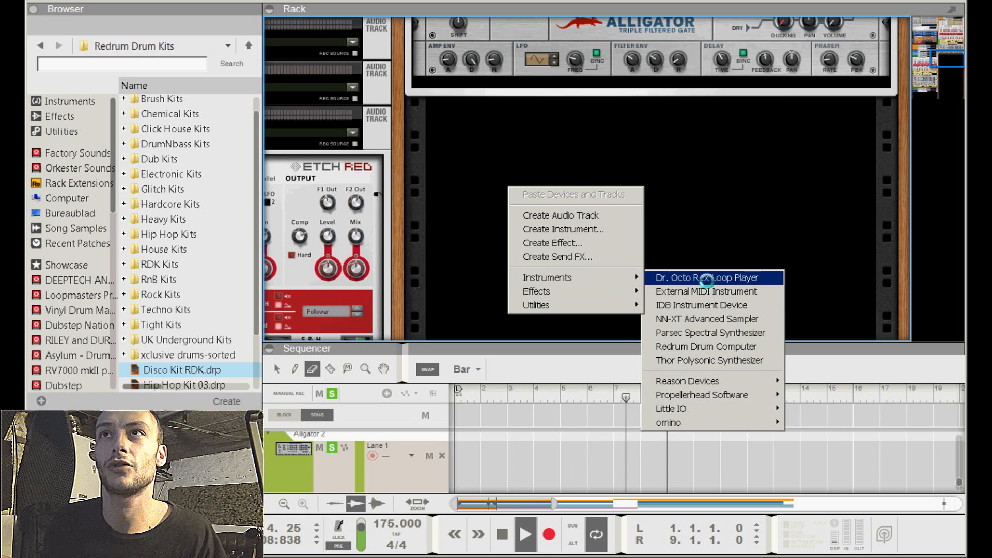
{"action": "left_click", "coordinate": [707, 278]}
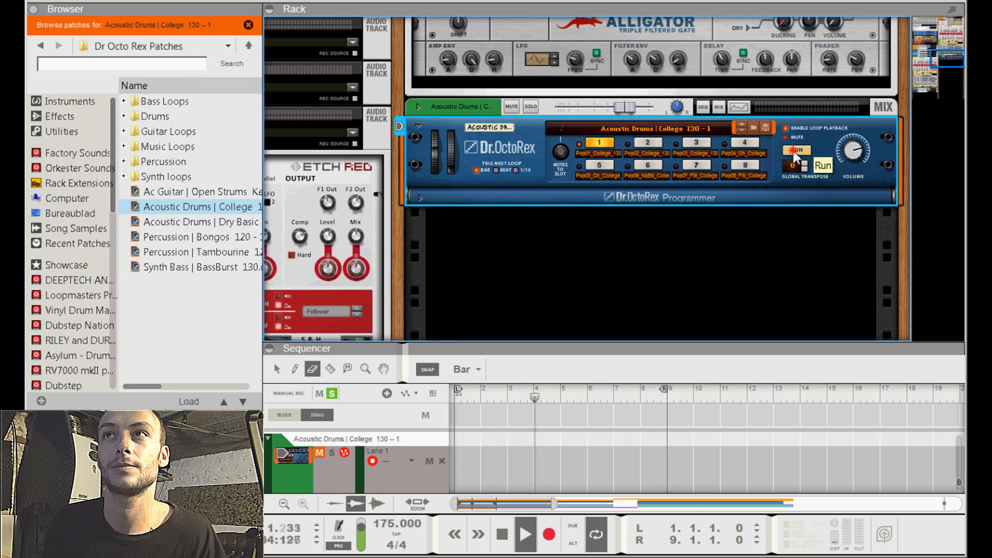
{"action": "left_click", "coordinate": [823, 166]}
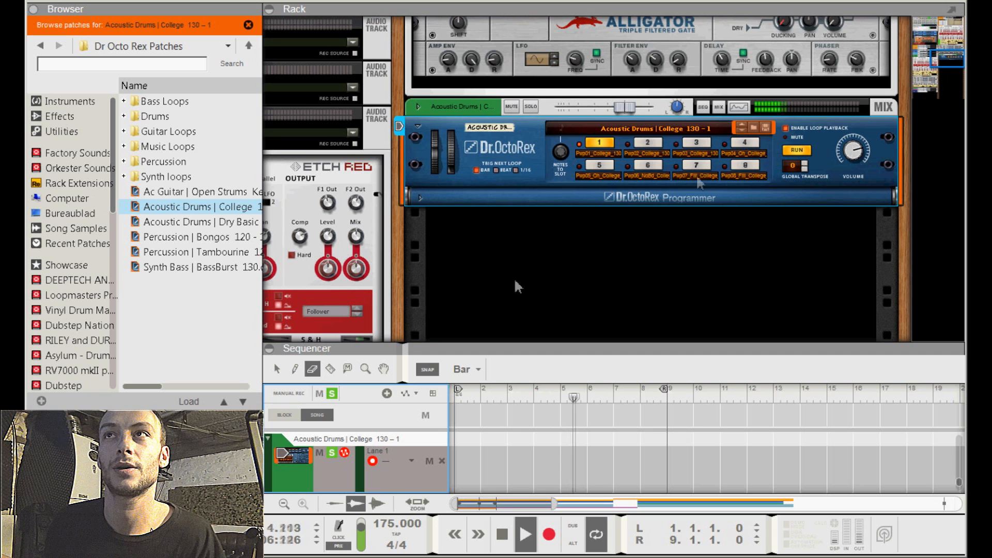
{"action": "mouse_move", "coordinate": [744, 154]}
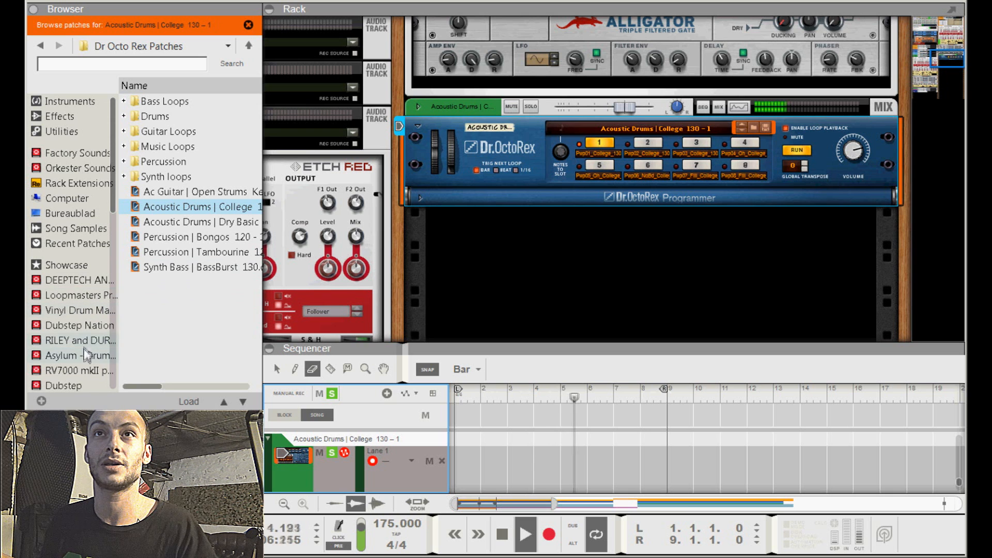
- From the Asylum Drumz 4 Bass Rex folder, load DNB Creep Drumz.rx2 into Dr. Octo Rex, replacing Acoustic Drums
{"action": "left_click", "coordinate": [76, 355]}
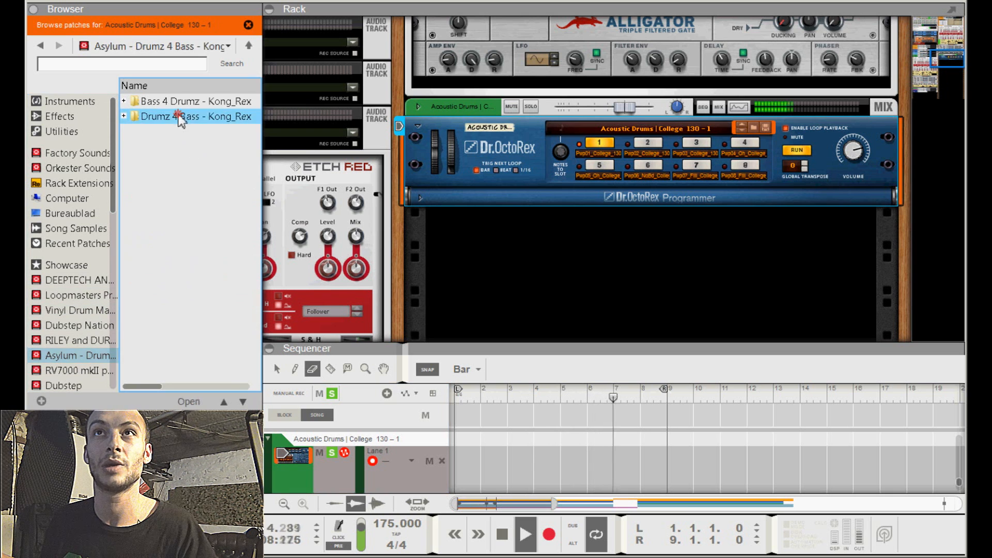
{"action": "double_click", "coordinate": [184, 116]}
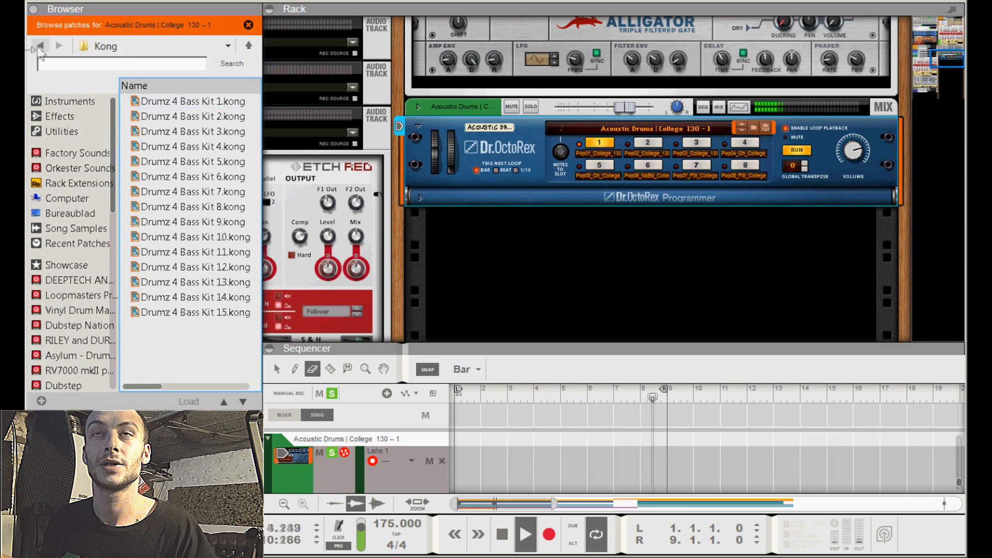
{"action": "left_click", "coordinate": [39, 46]}
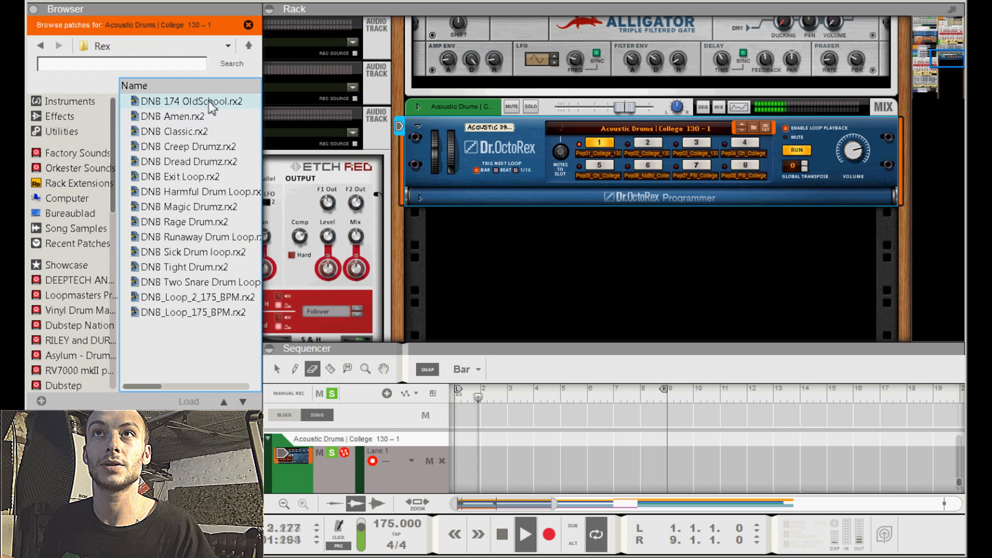
{"action": "double_click", "coordinate": [189, 101]}
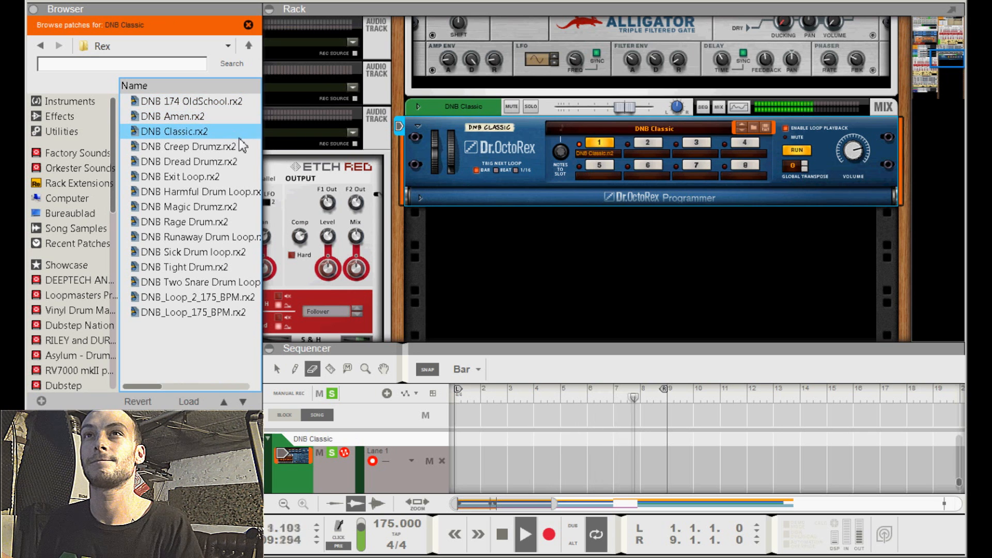
{"action": "double_click", "coordinate": [187, 147]}
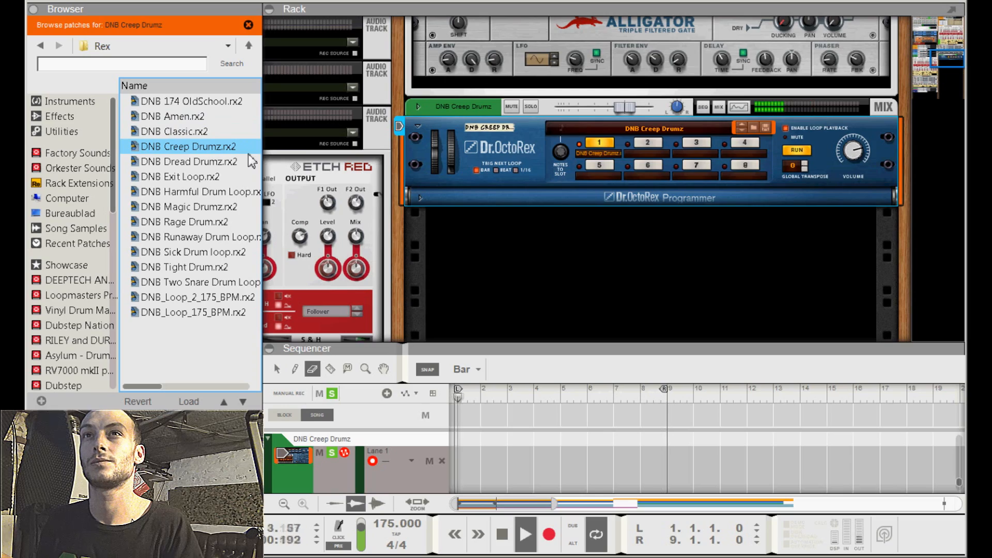